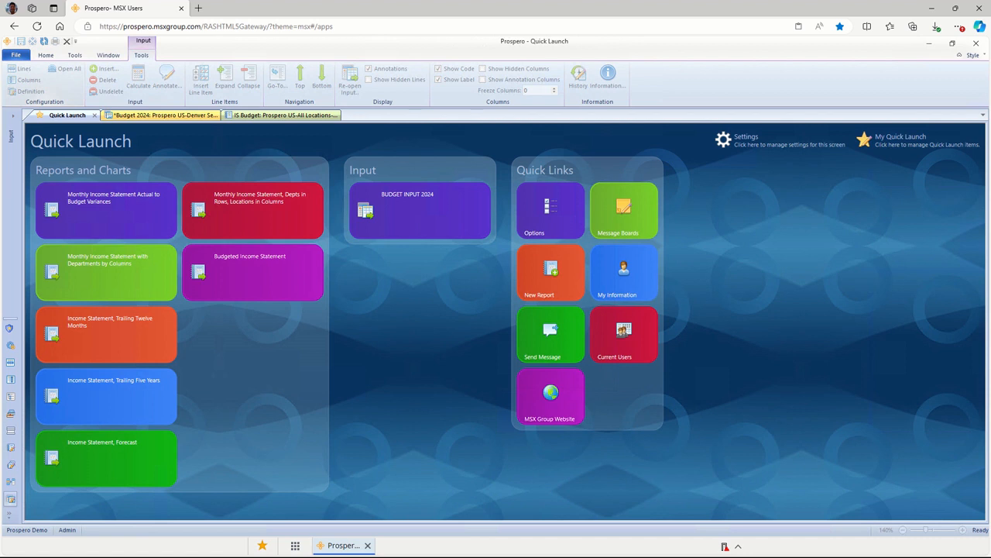
mouse_move(397, 226)
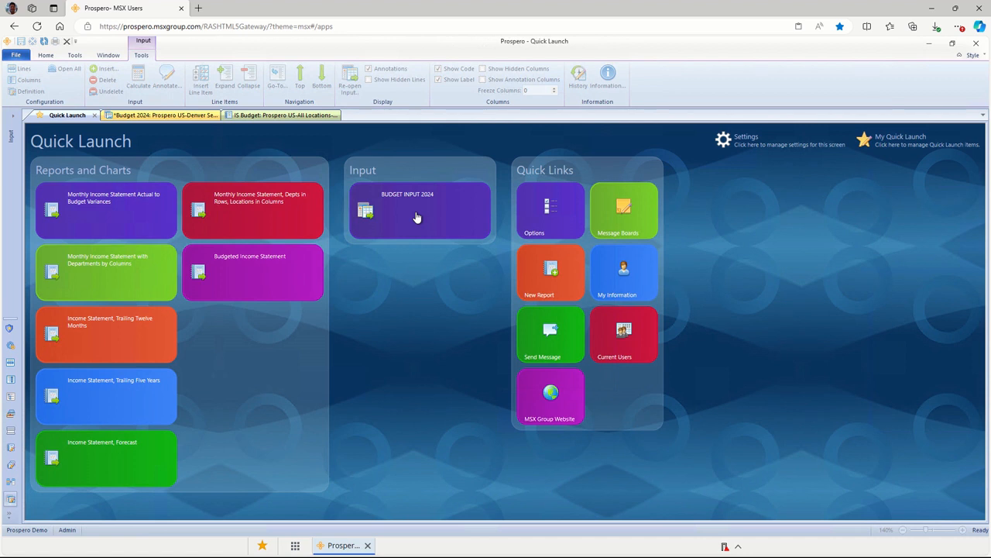
Step: Open BUDGET INPUT 2024 with Prospero US, Denver Services and Administration as parameters
left_click(418, 213)
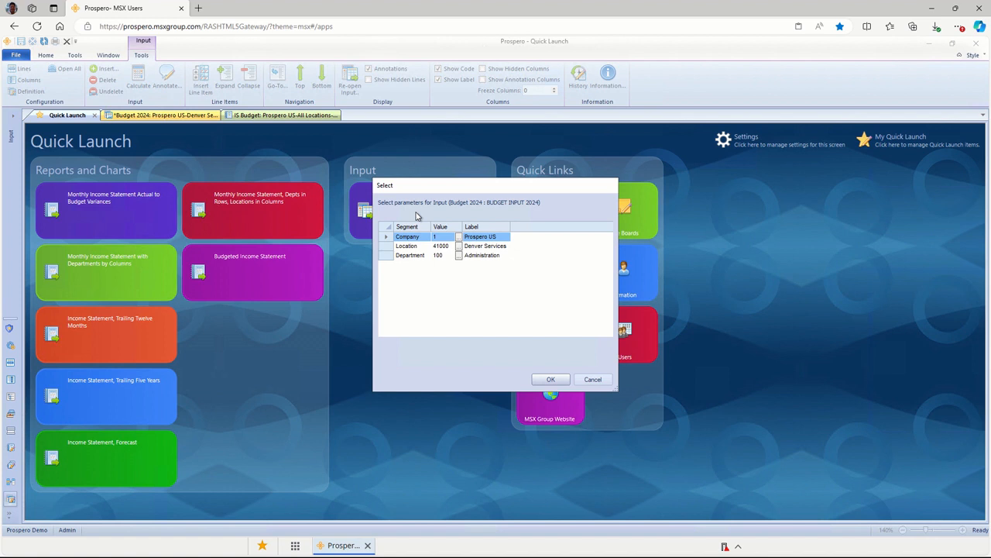
left_click(408, 236)
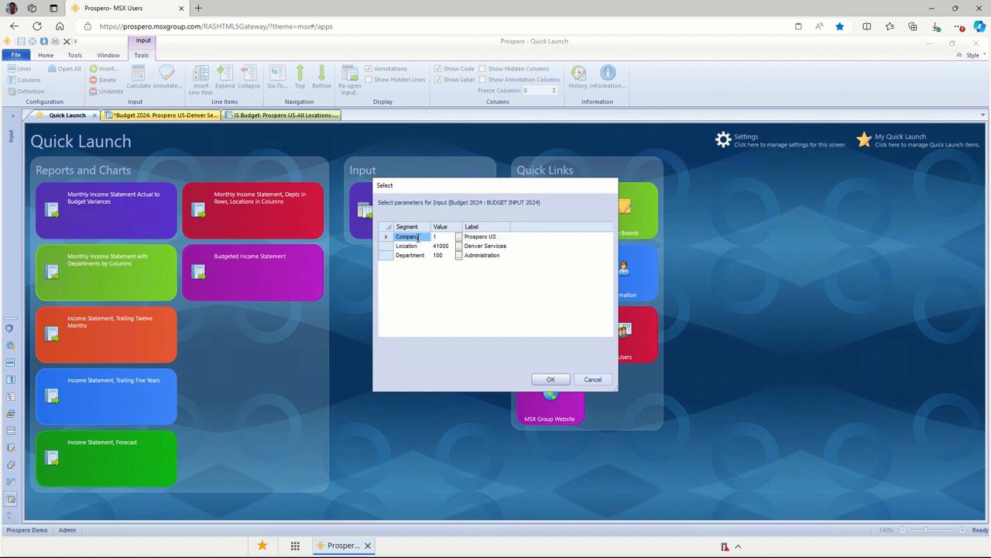
left_click(406, 245)
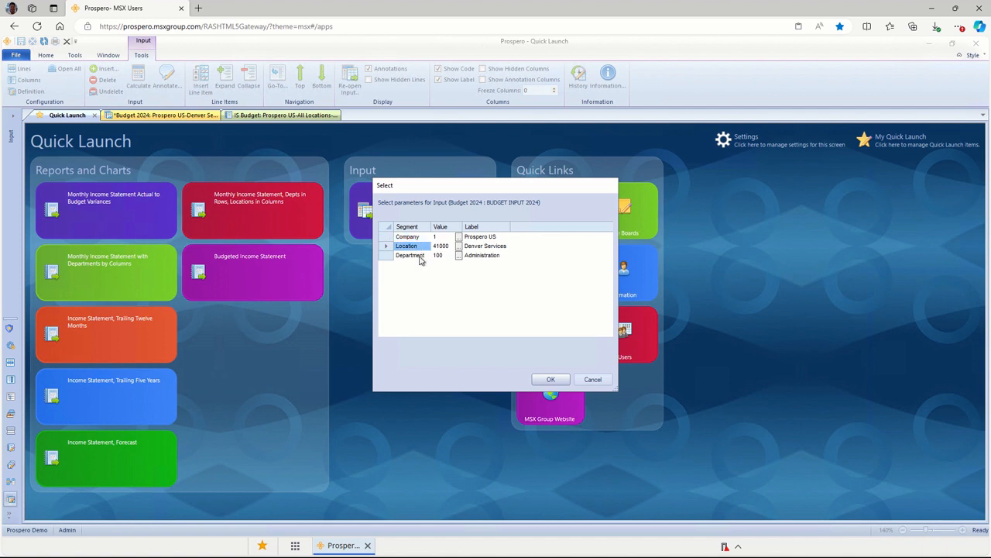
left_click(410, 255)
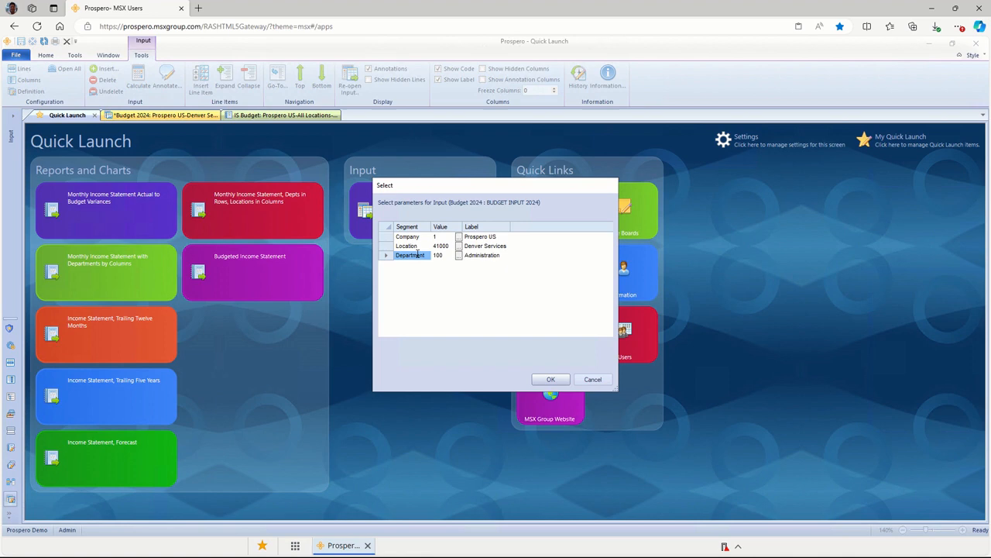
left_click(551, 379)
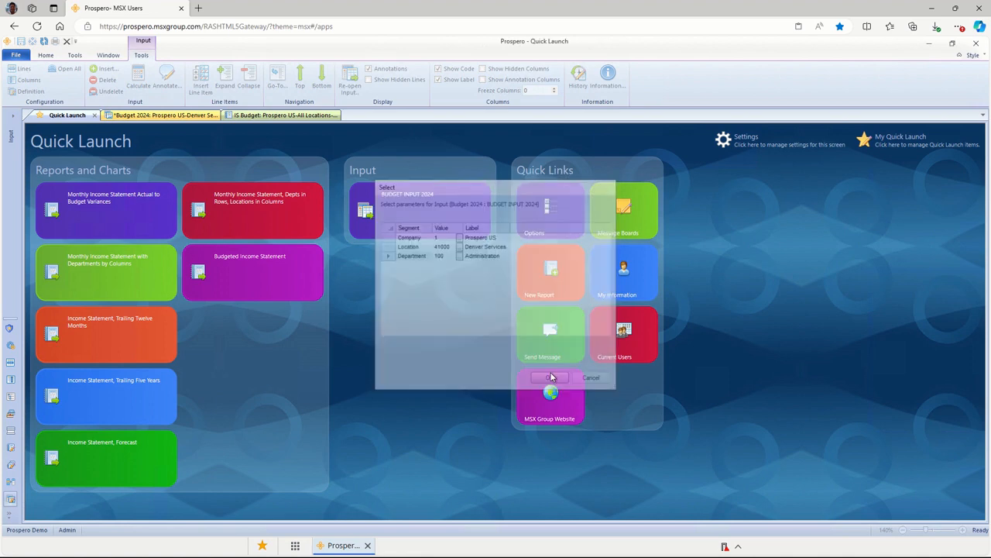
Step: Load the Budget 2024 input and display its Main sheet of monthly figures
left_click(550, 377)
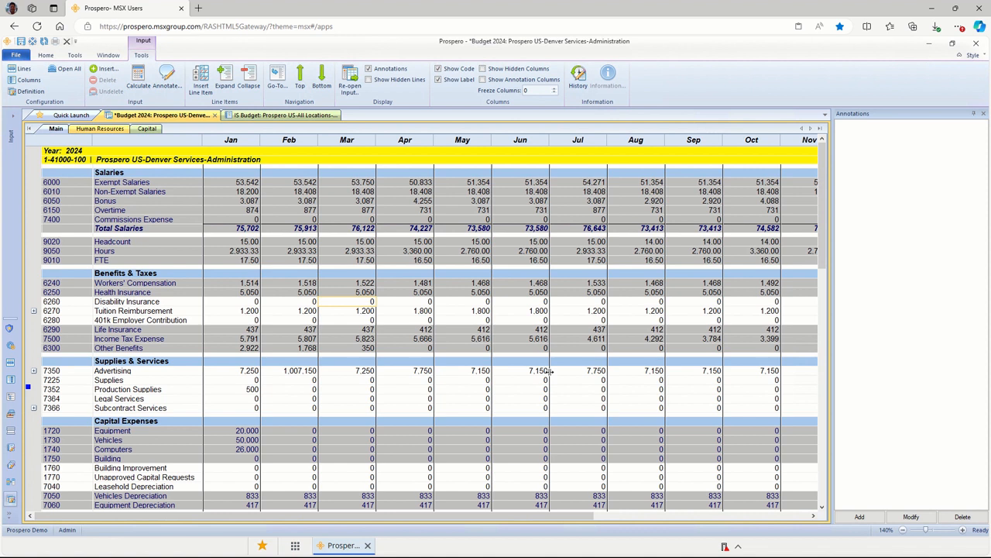
mouse_move(409, 300)
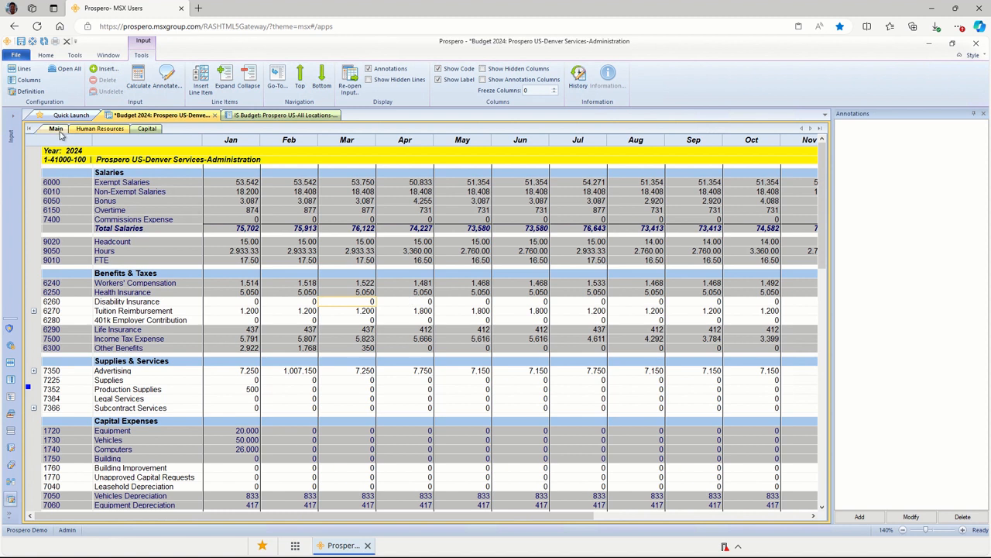
left_click(146, 128)
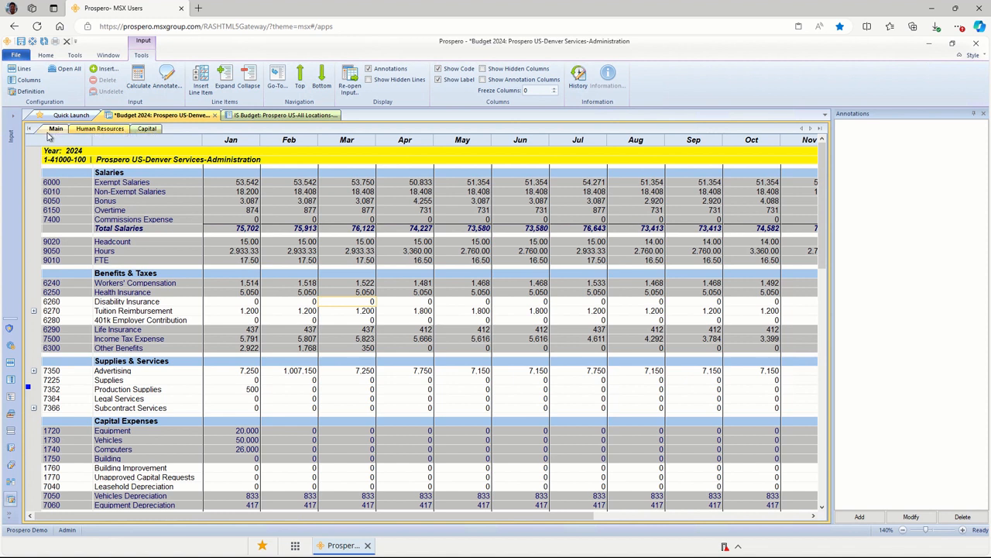
mouse_move(51, 135)
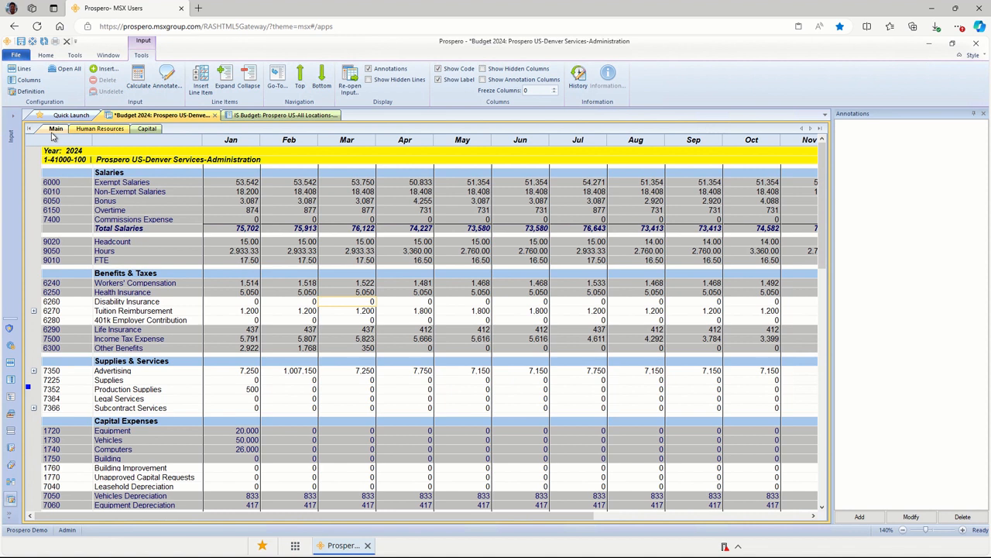
mouse_move(98, 130)
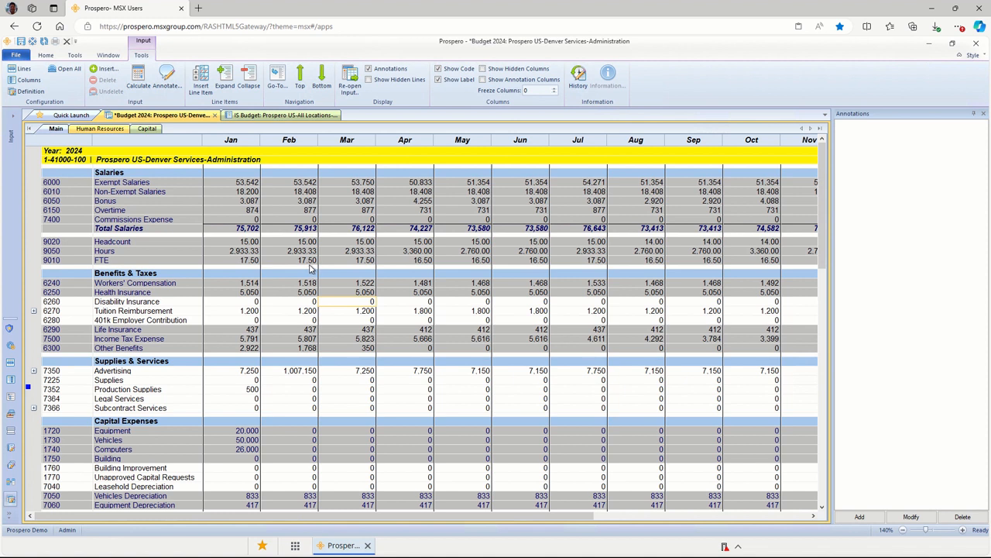
mouse_move(309, 266)
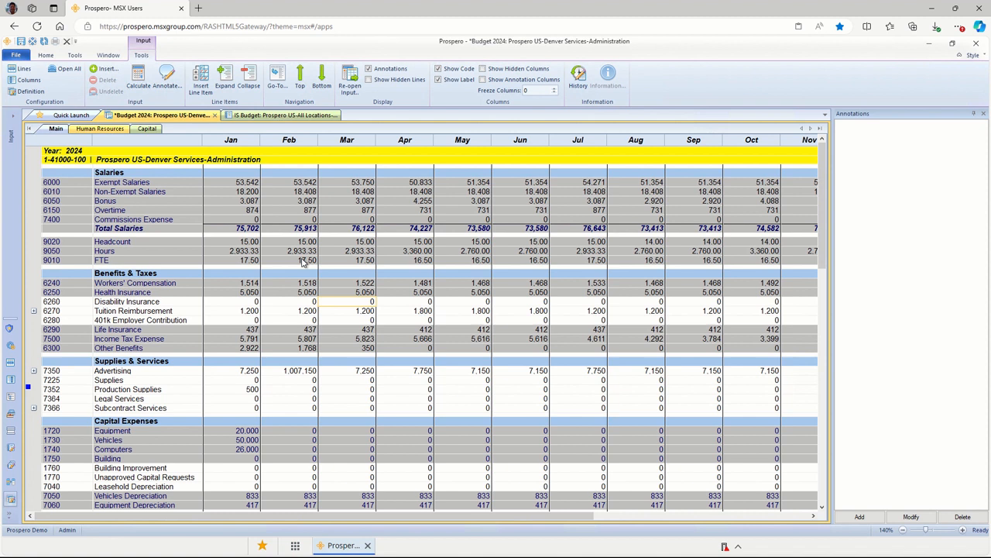
mouse_move(71, 191)
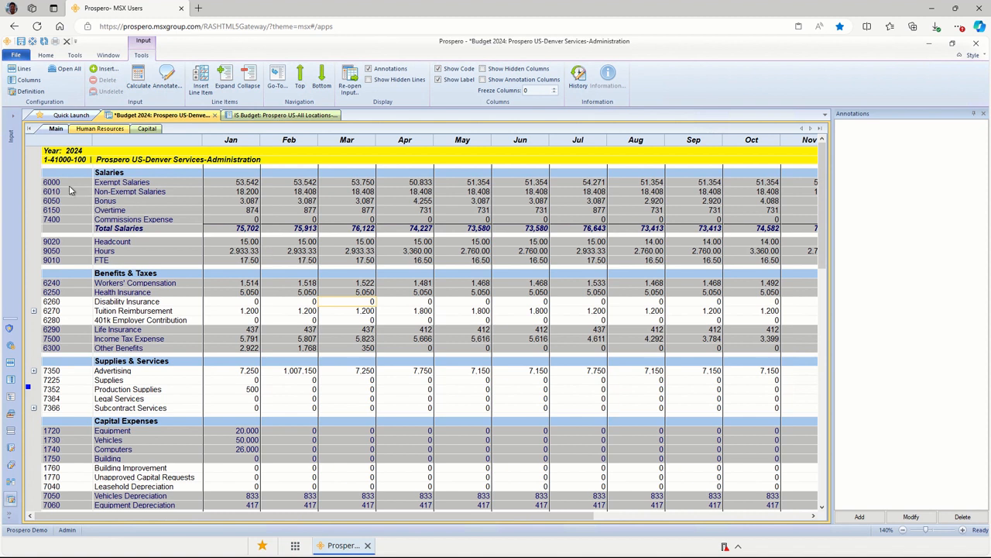
mouse_move(58, 437)
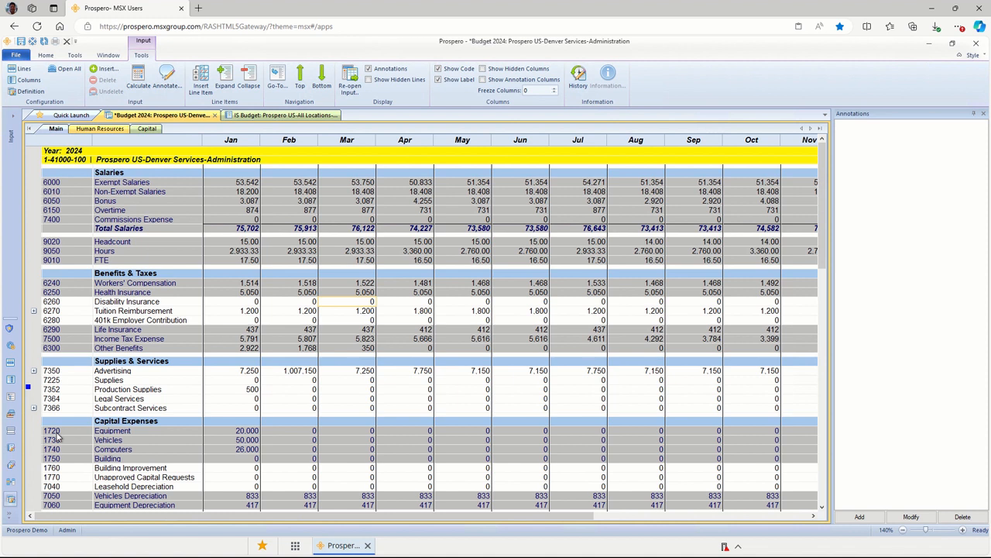
mouse_move(573, 174)
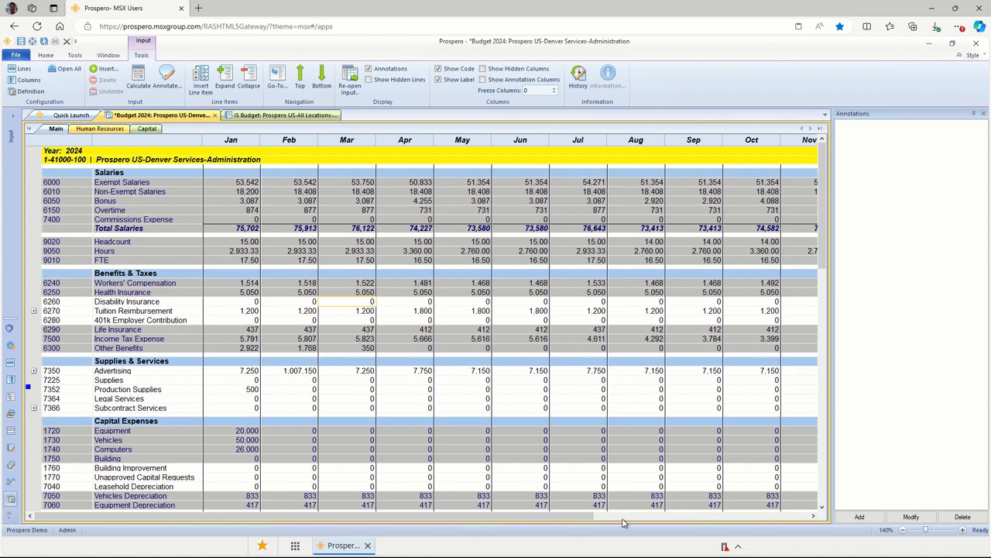
mouse_move(798, 518)
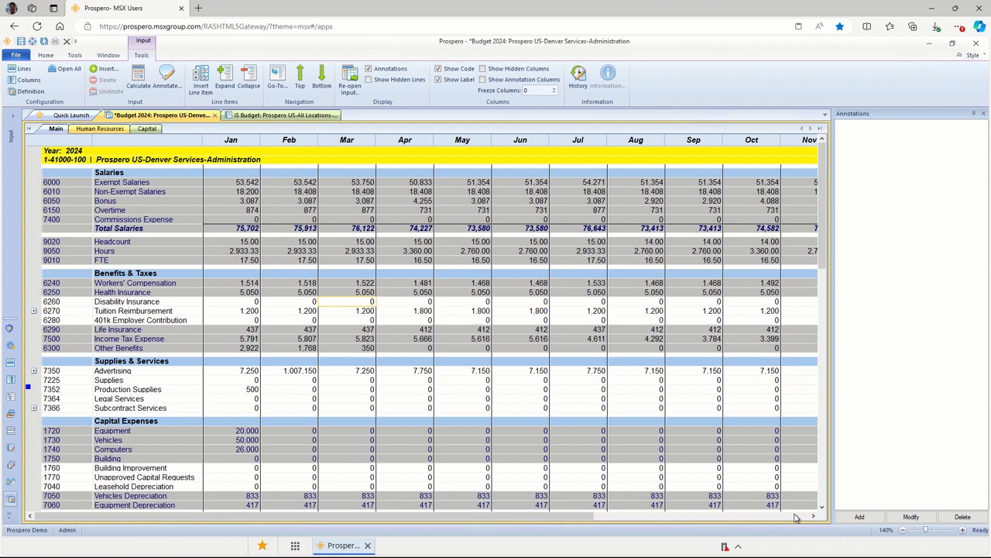
mouse_move(703, 520)
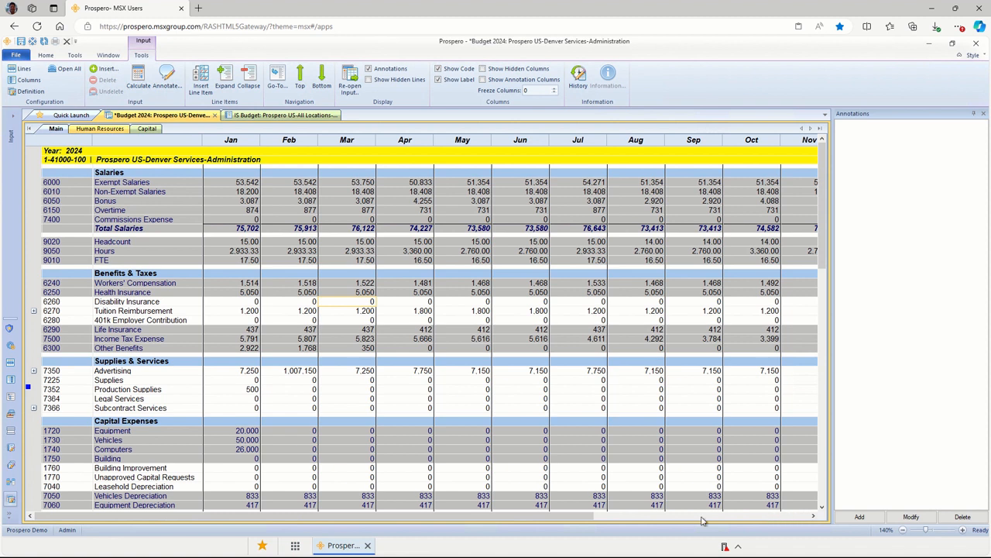
mouse_move(751, 520)
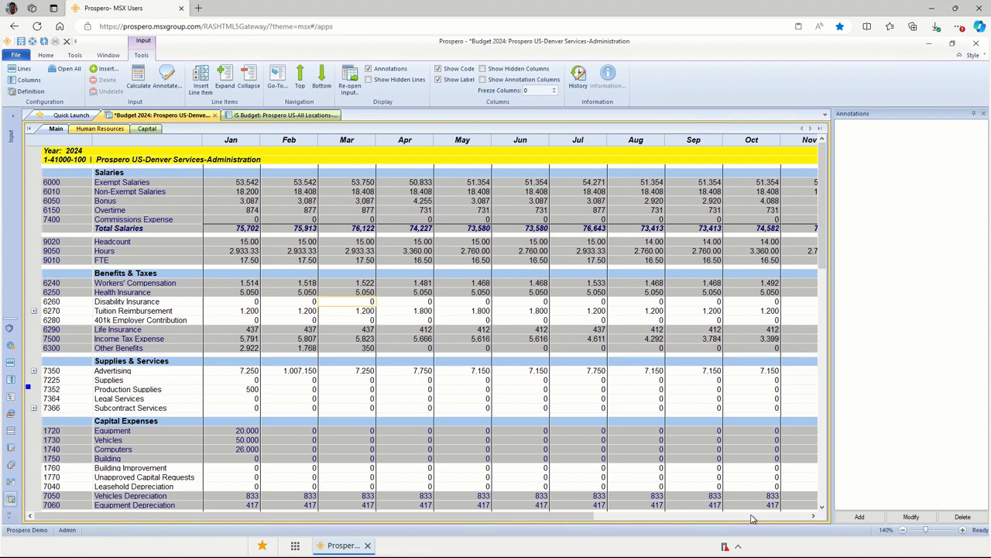
scroll("right", 3)
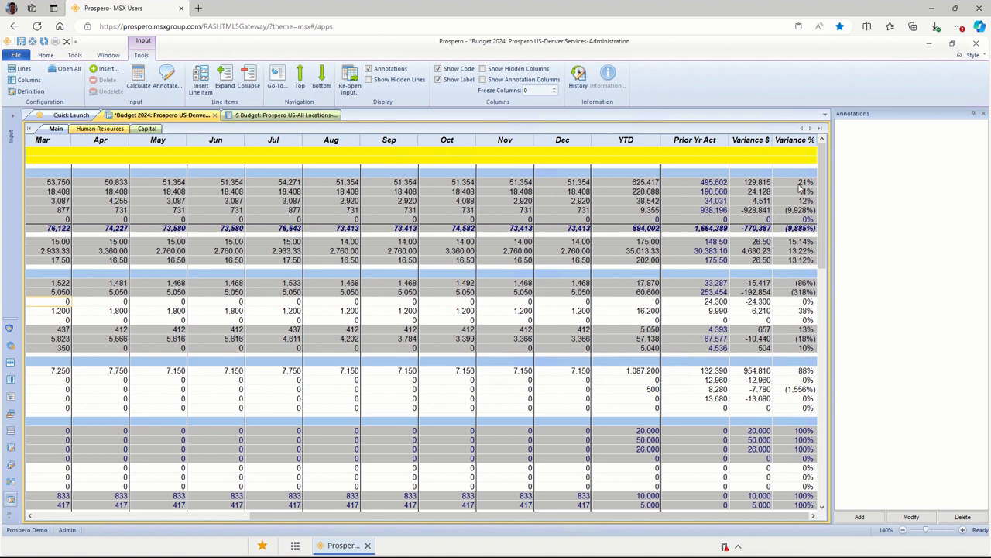
mouse_move(804, 260)
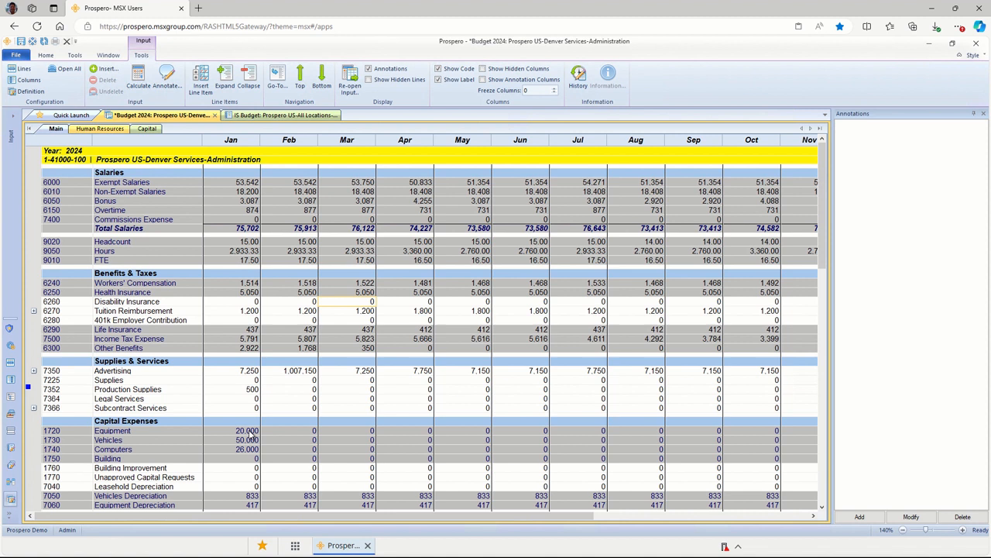
mouse_move(391, 305)
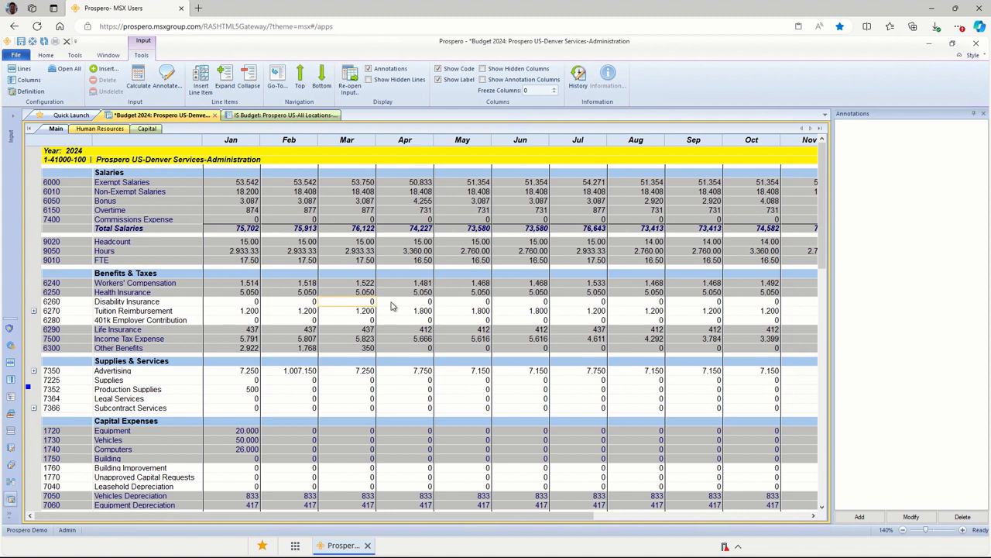
Step: Enter 1.000 as the 6260 Disability Insurance amount for April and June
left_click(422, 301)
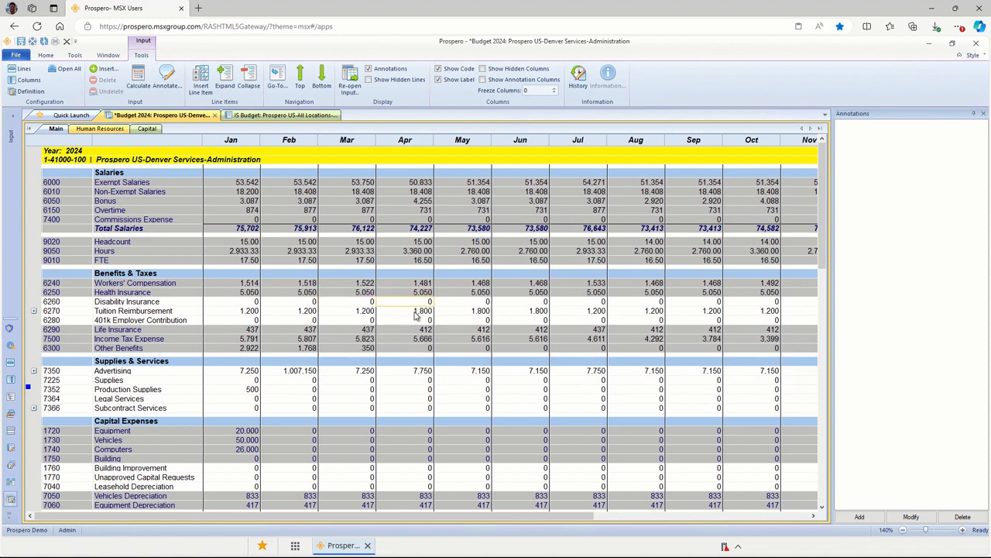
type("1.000")
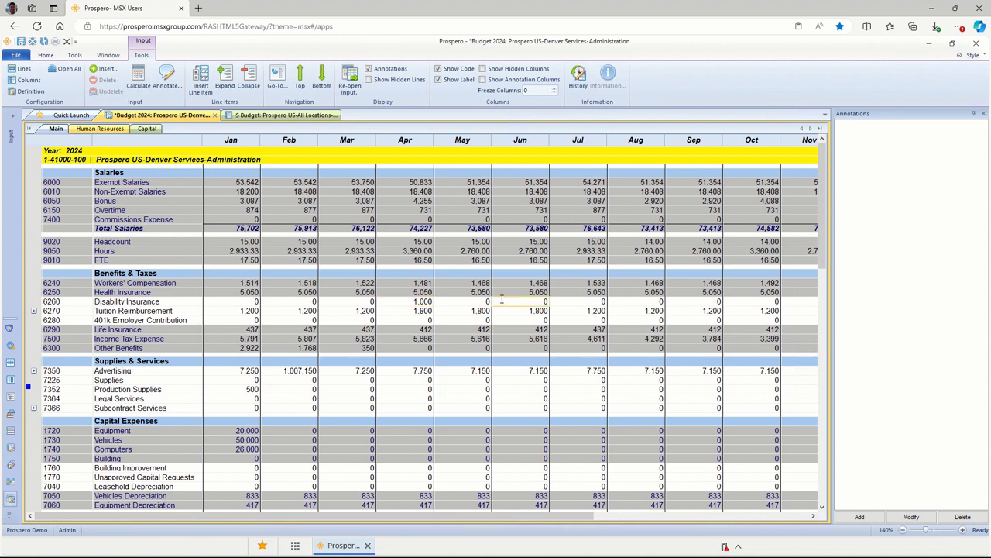
mouse_move(500, 300)
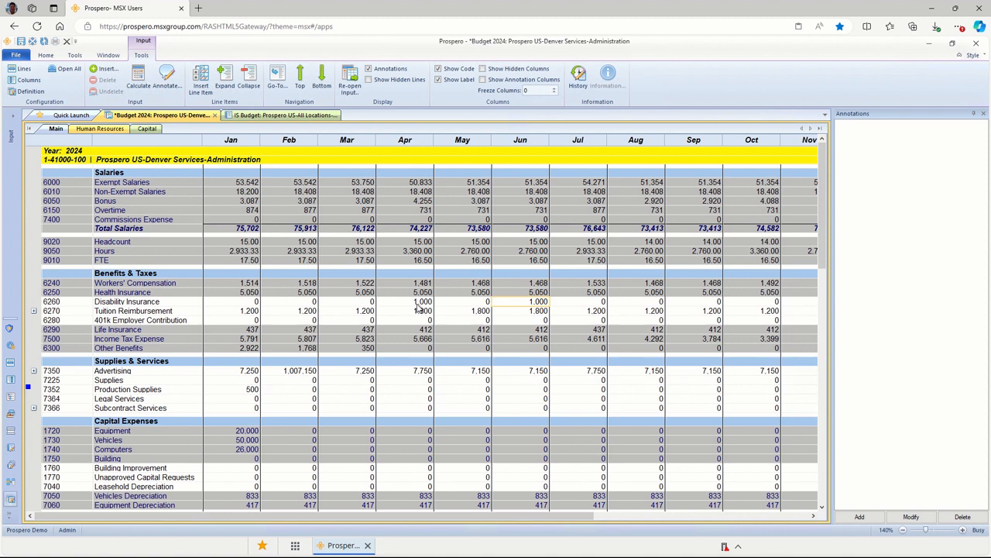
left_click(405, 301)
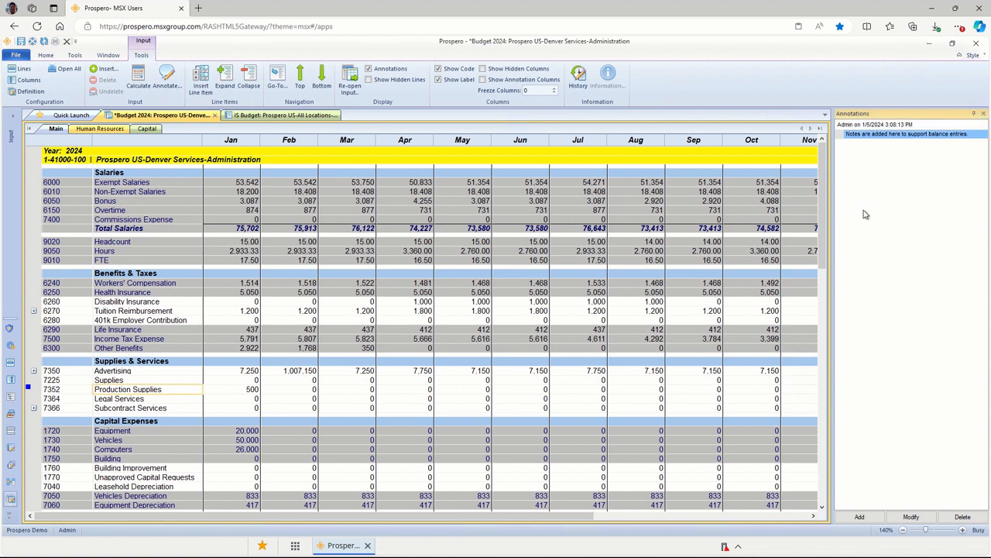
mouse_move(869, 211)
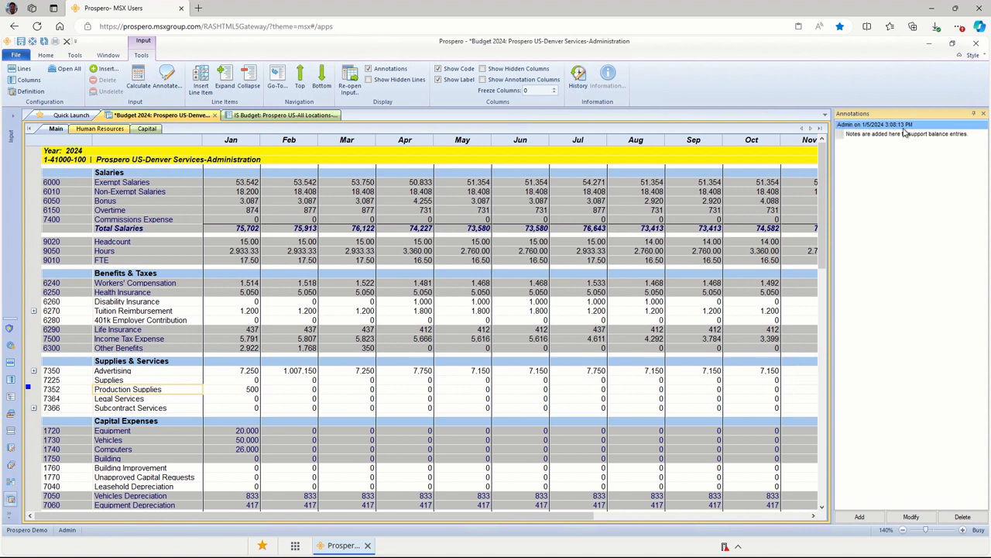
mouse_move(899, 176)
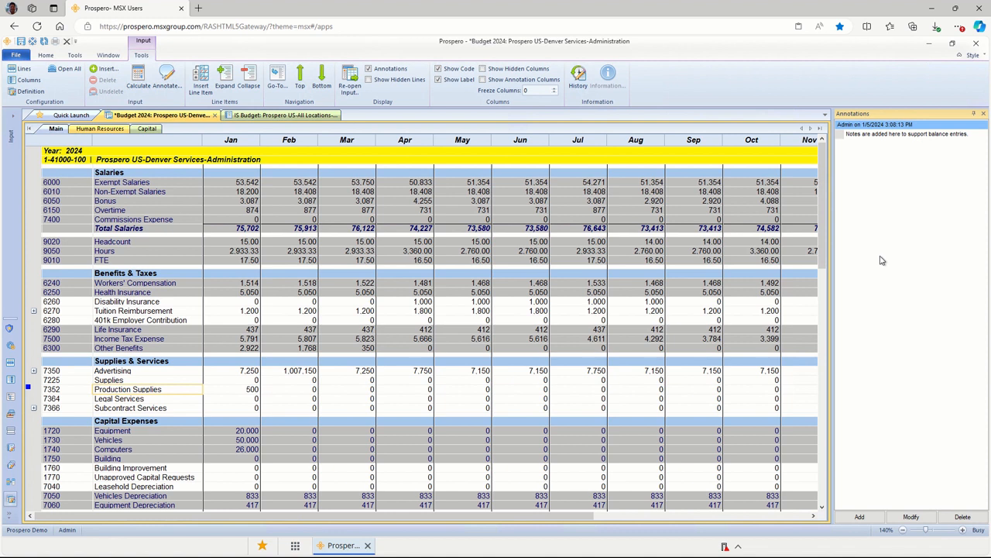
mouse_move(871, 254)
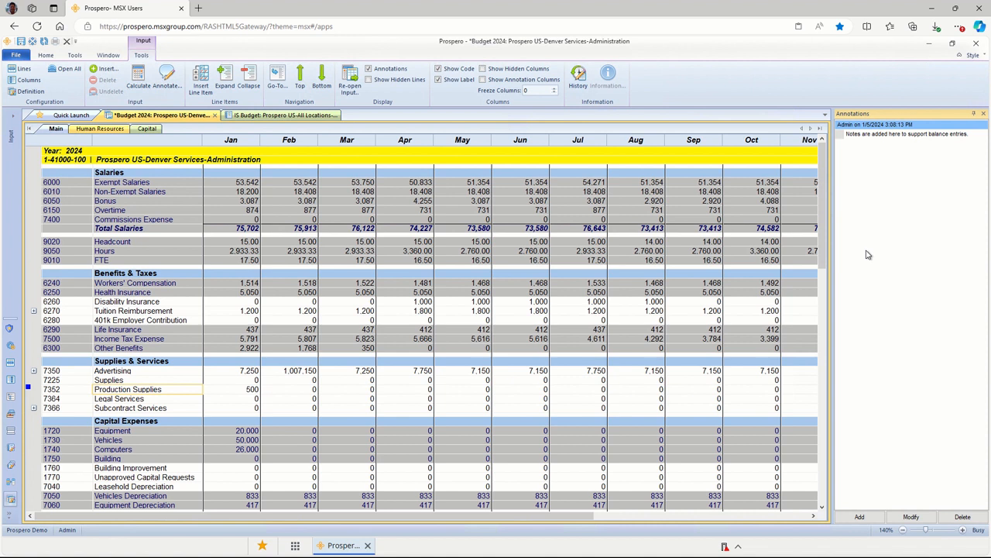
mouse_move(475, 328)
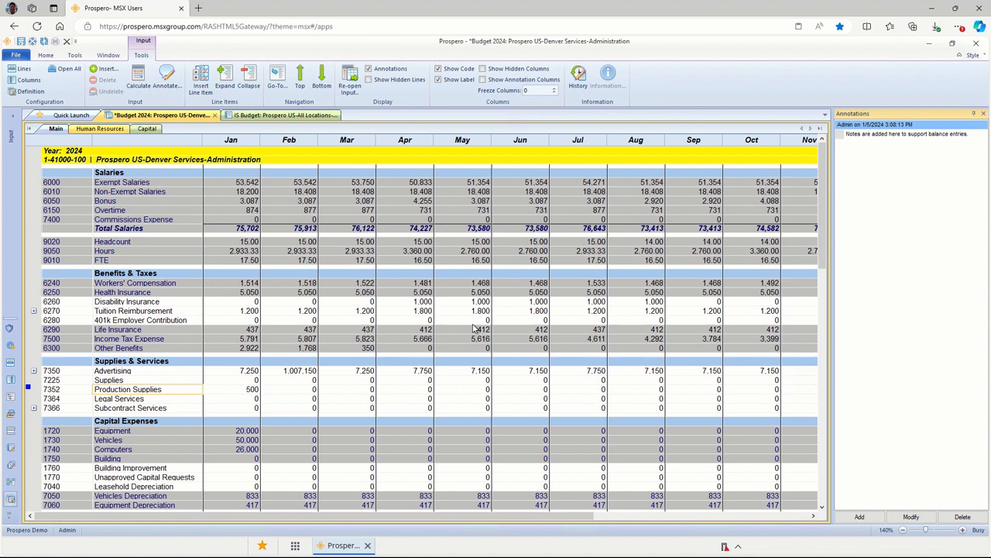
mouse_move(37, 313)
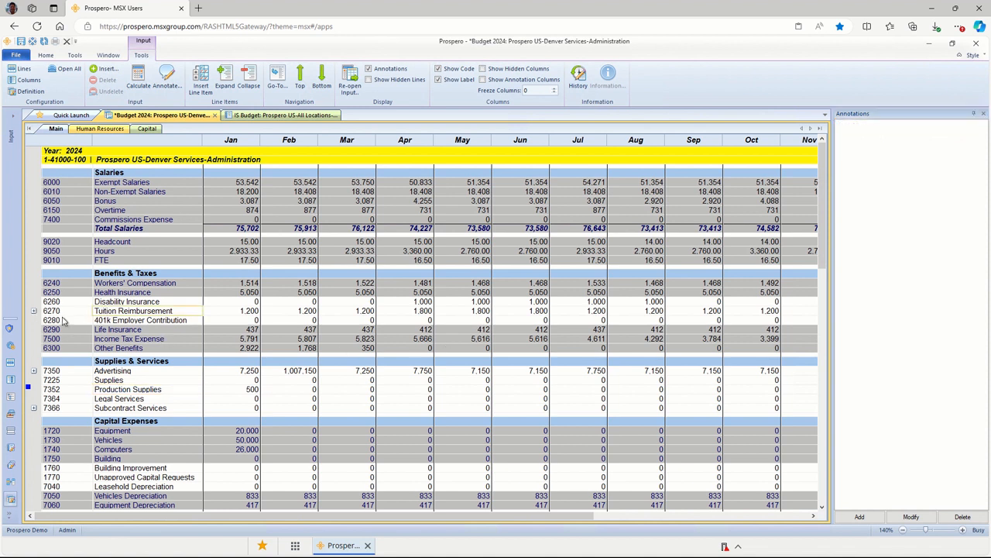
left_click(34, 310)
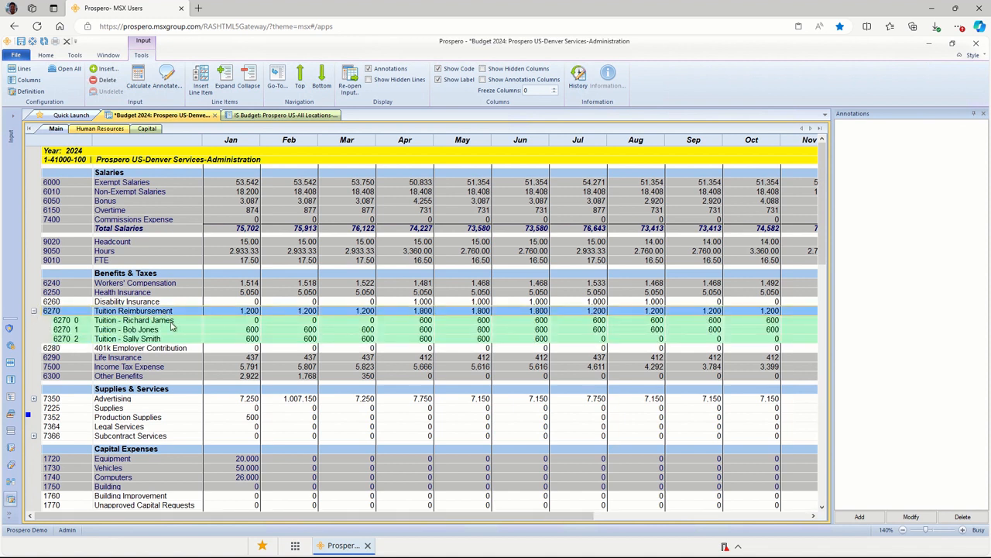
left_click(132, 311)
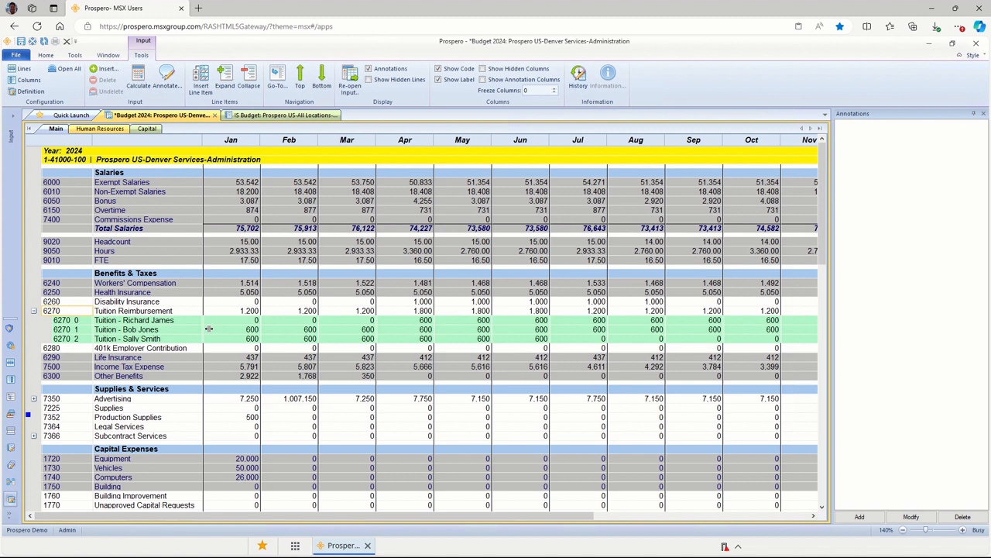
mouse_move(229, 345)
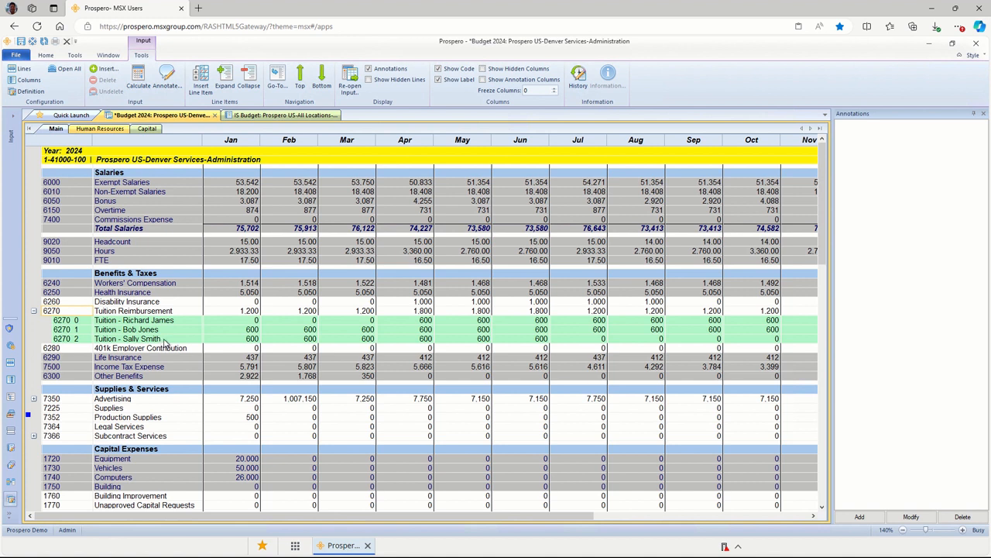
mouse_move(174, 341)
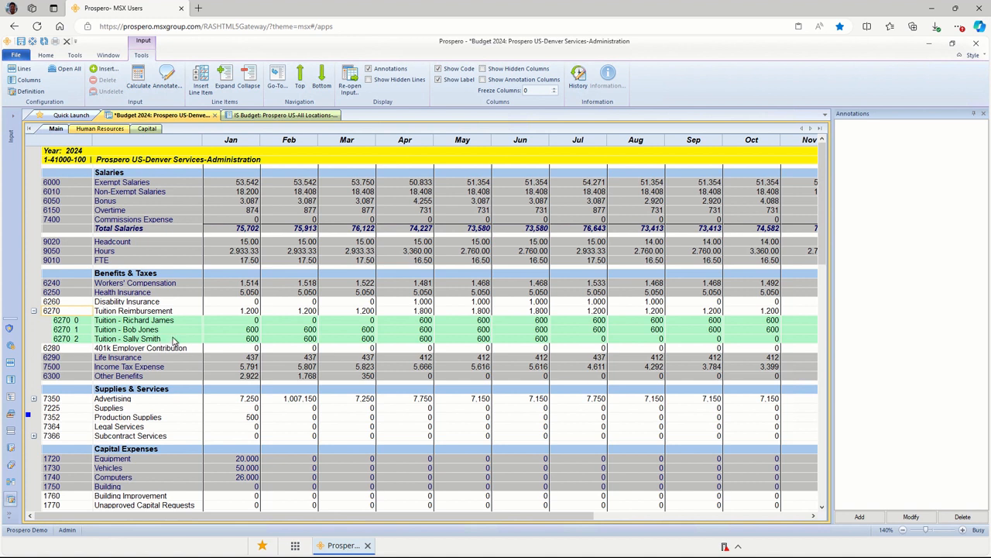
mouse_move(167, 343)
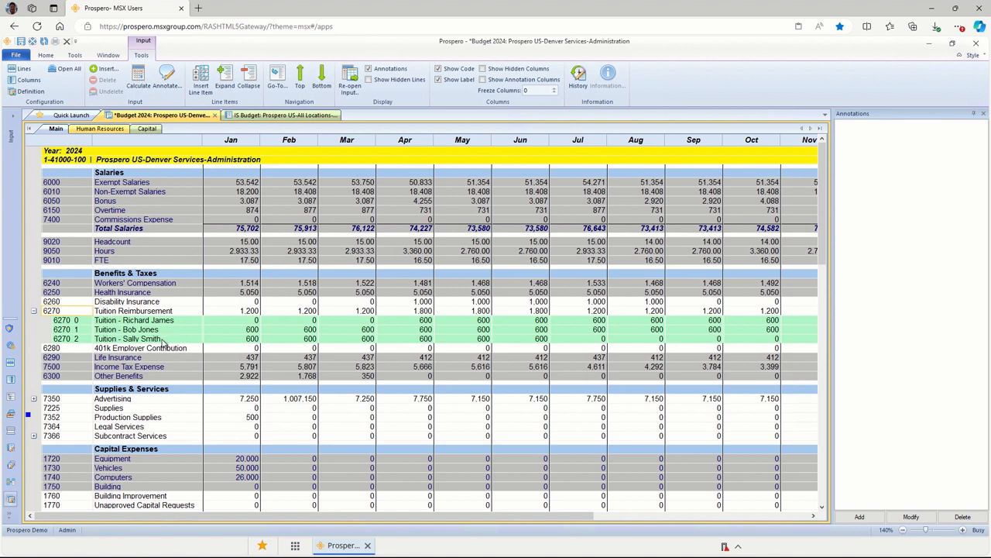
left_click(147, 338)
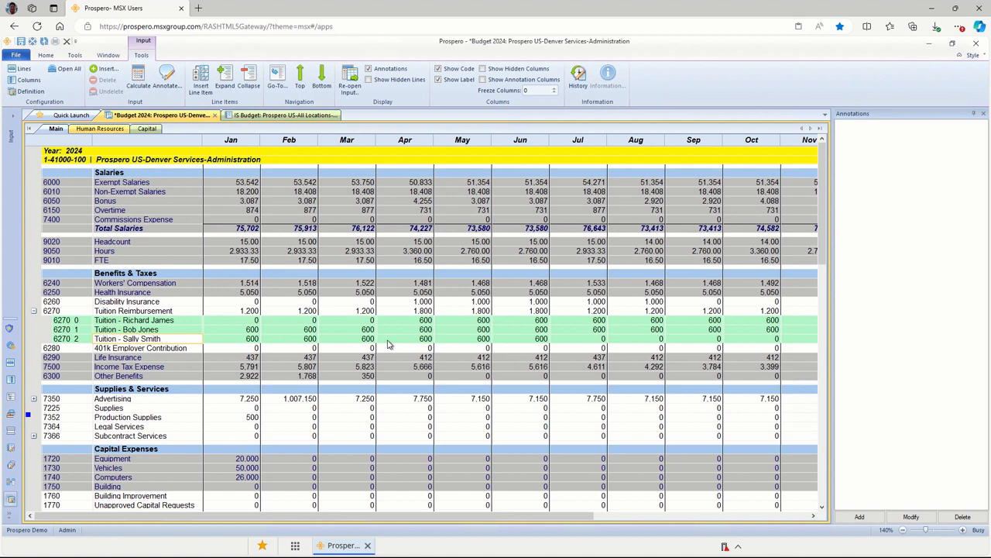
left_click(405, 339)
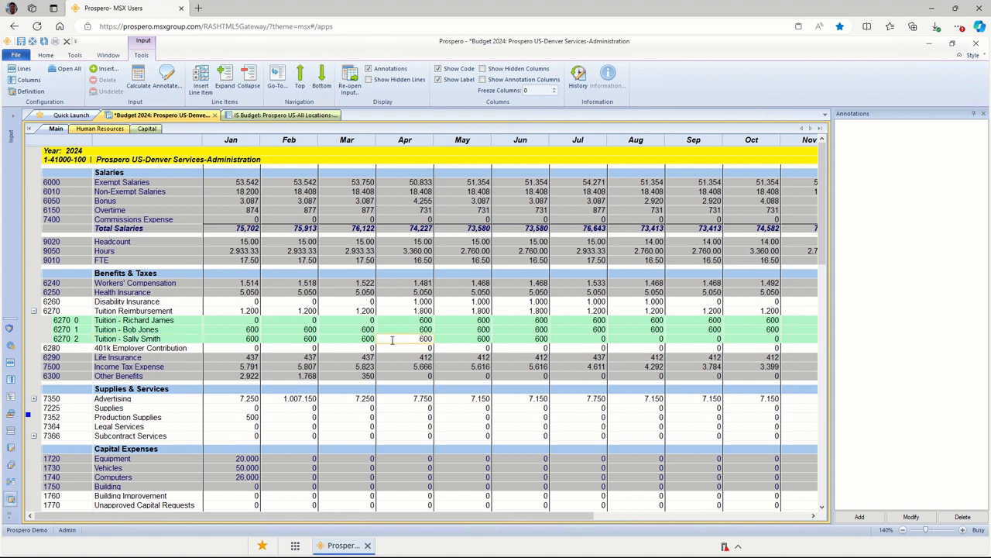
mouse_move(395, 316)
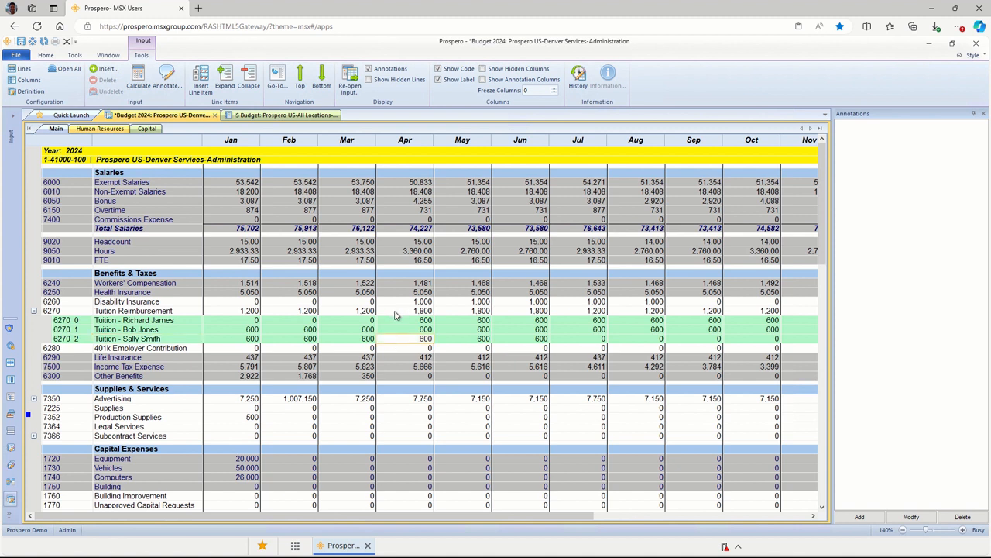
left_click(405, 311)
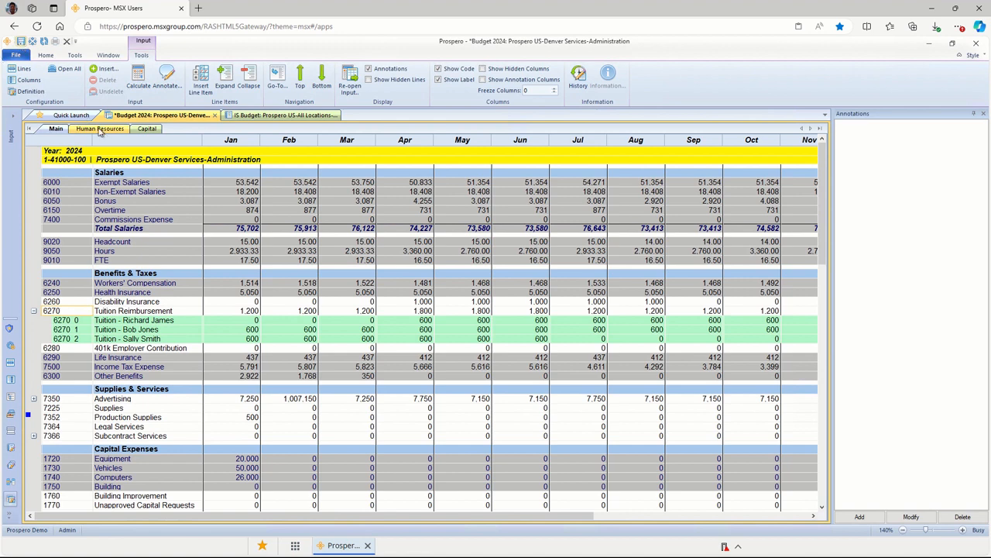
Step: Open the Human Resources tab listing employee pay grades, commissions and benefits
left_click(99, 128)
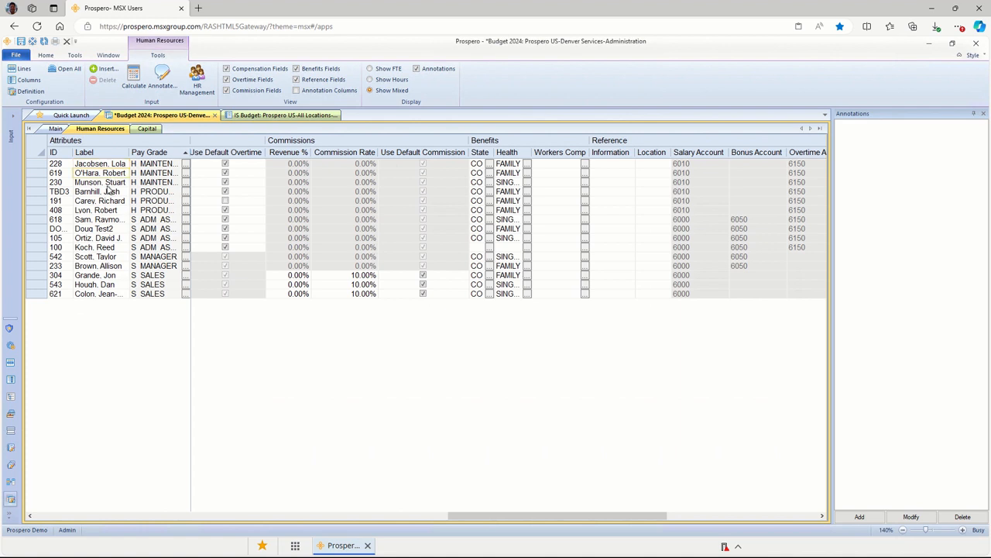
left_click(99, 182)
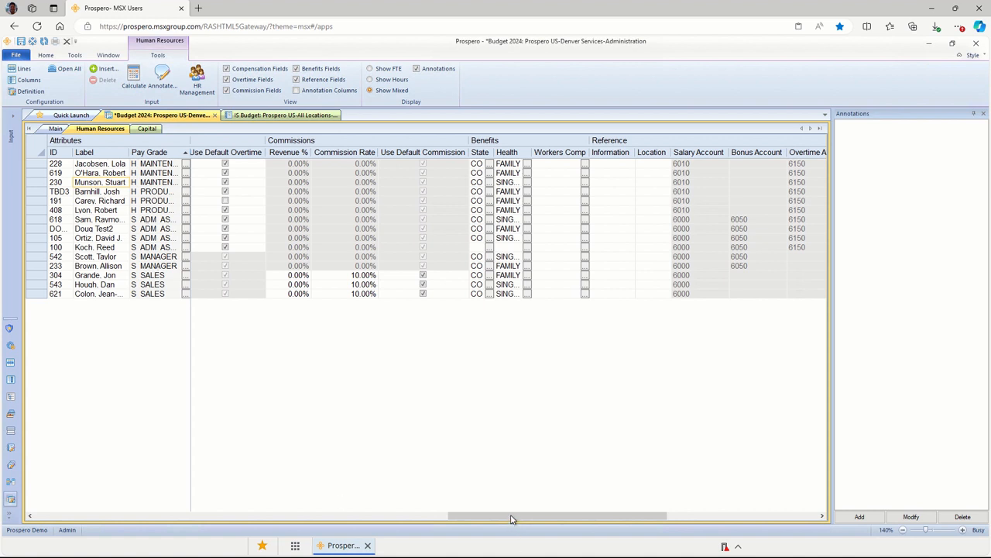
Step: Move across the Human Resources grid to the hire date, headcount and pay rate columns
double_click(159, 182)
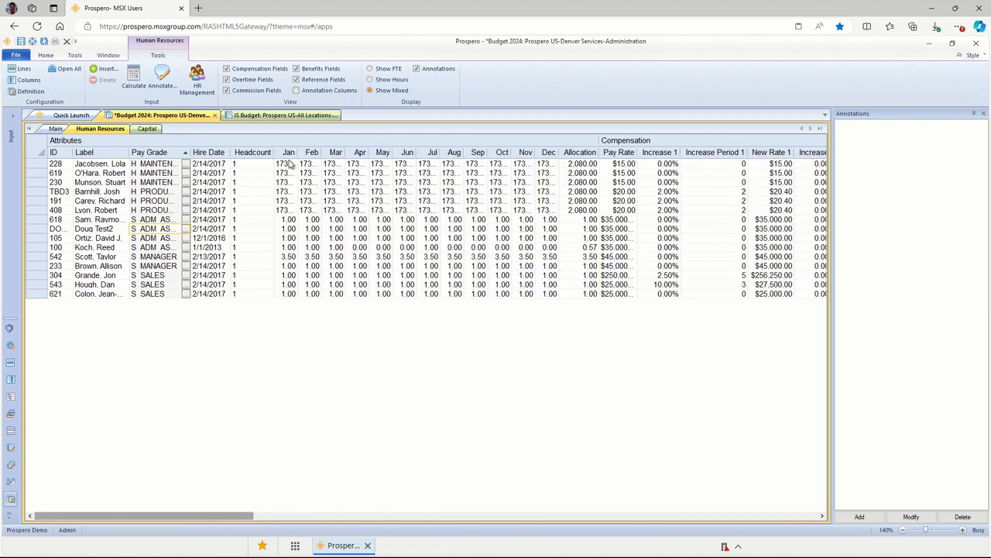
mouse_move(298, 192)
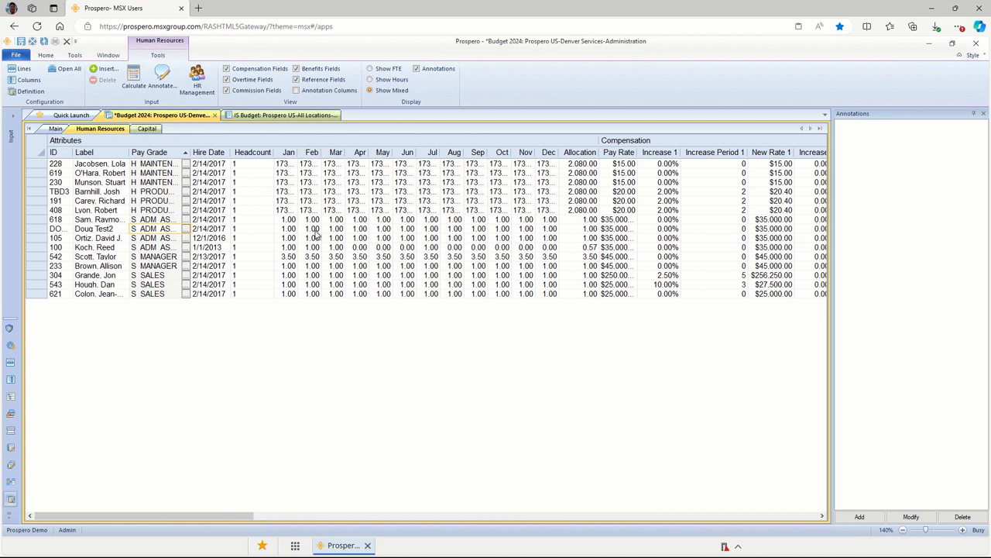
mouse_move(333, 234)
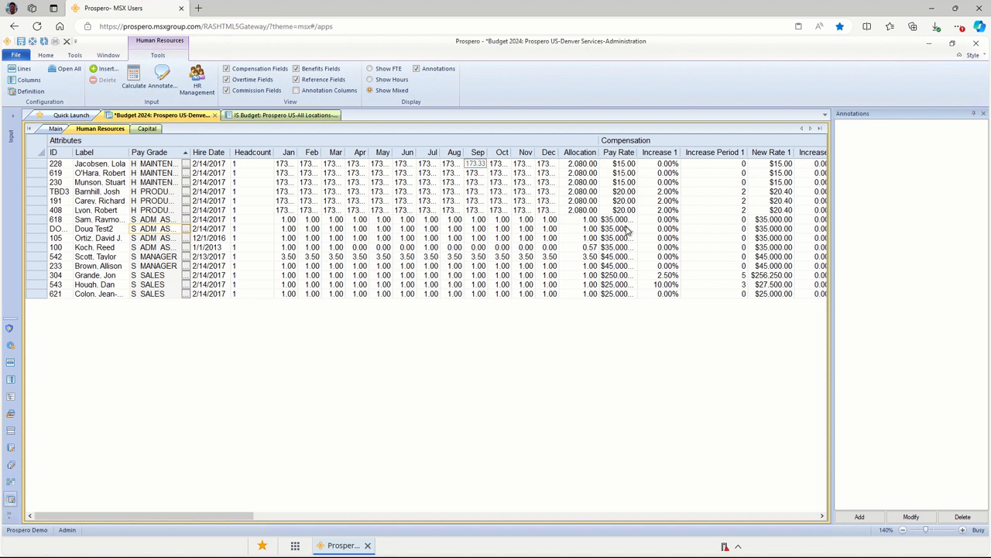
mouse_move(287, 471)
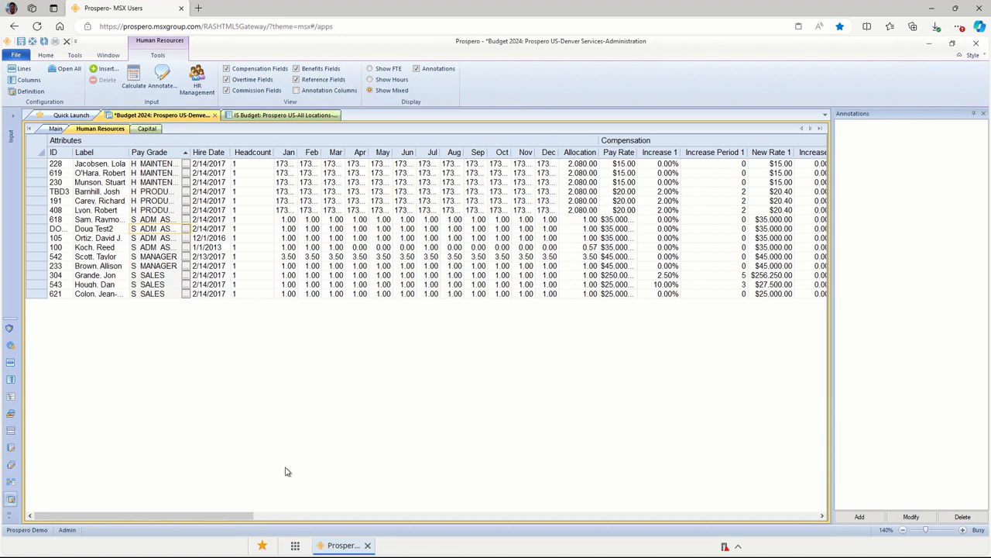
mouse_move(347, 527)
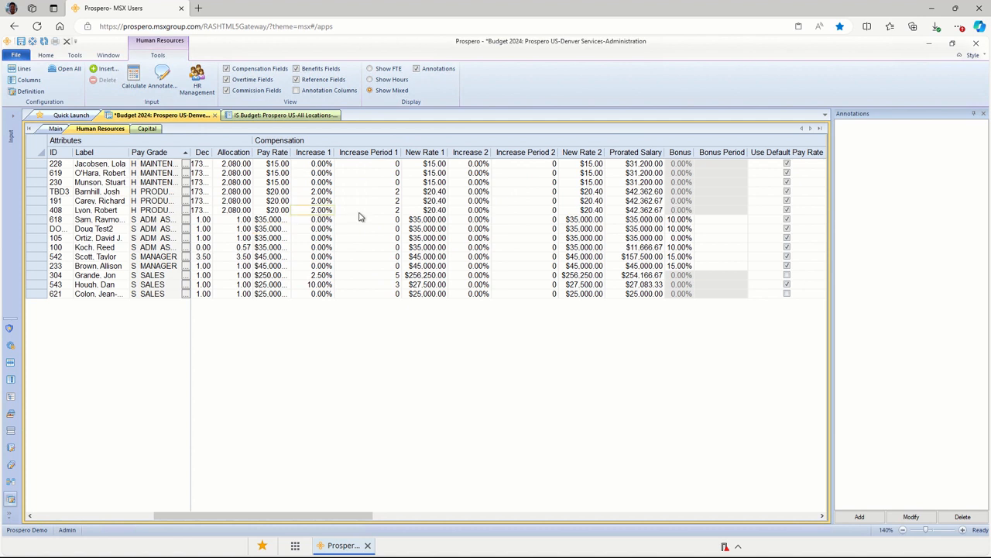
Step: Review a raise period and employee 618's 10.00% bonus, reaching the overtime and commission columns
left_click(360, 209)
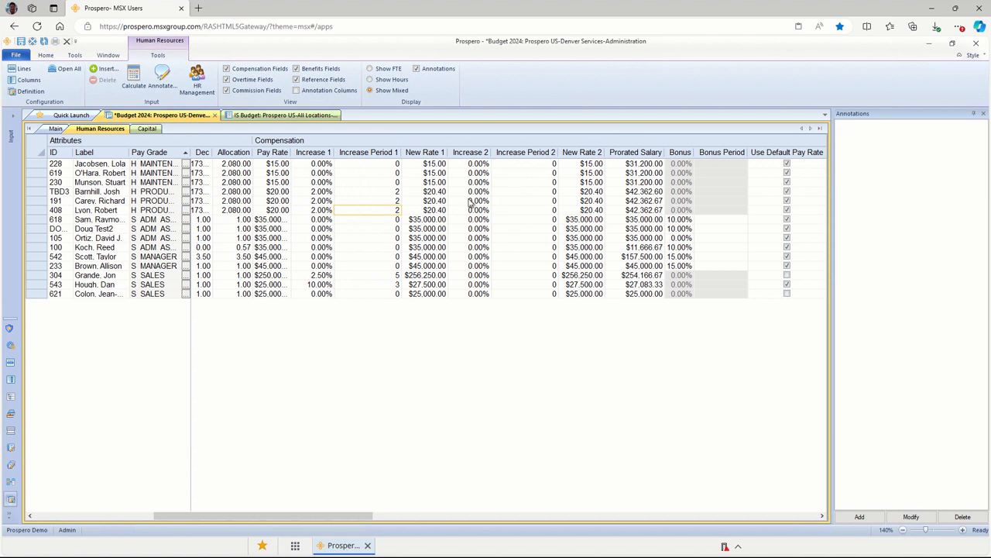
mouse_move(486, 185)
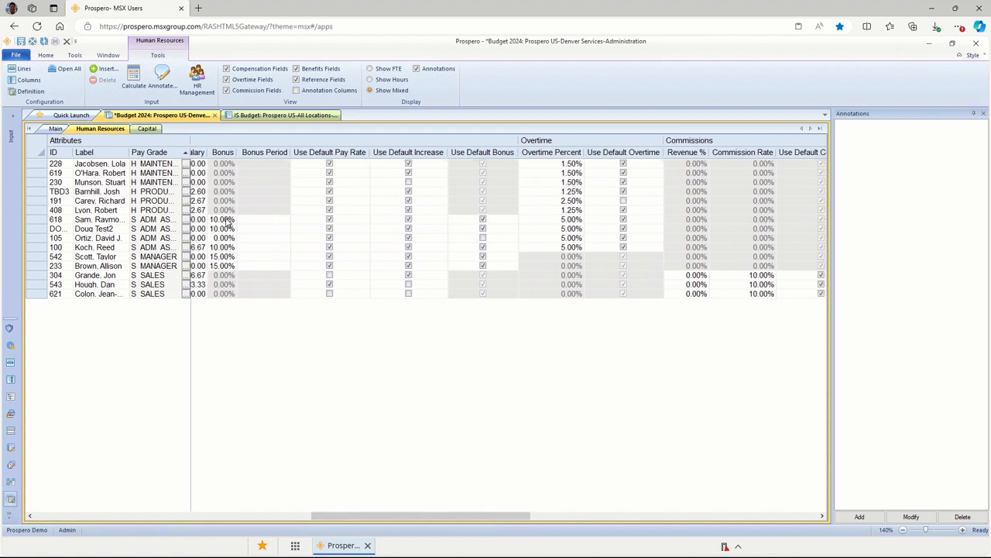
left_click(224, 219)
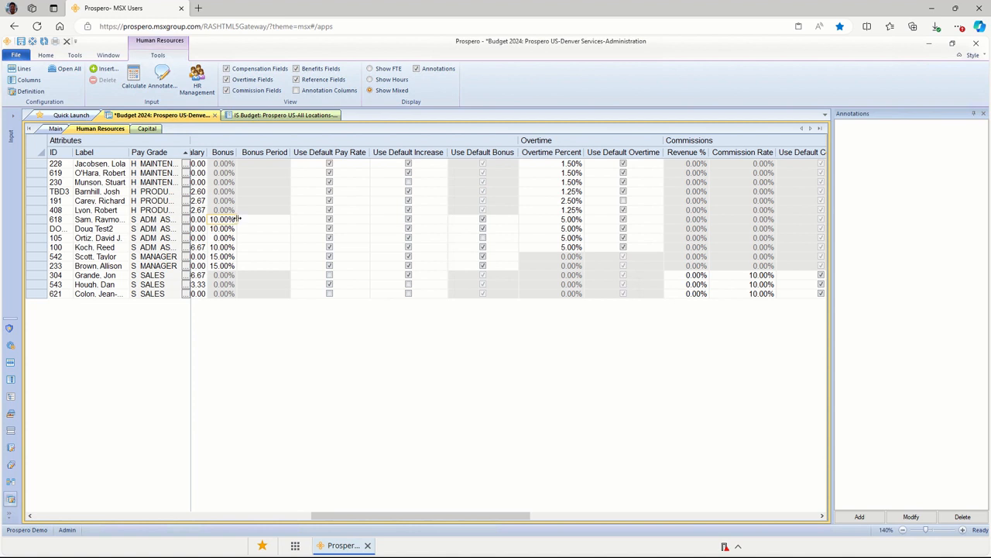
mouse_move(244, 222)
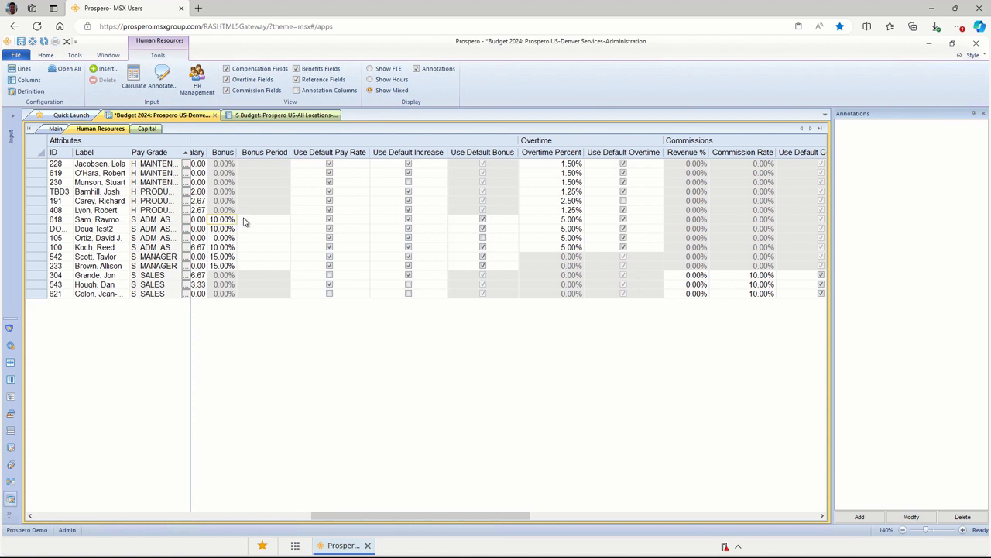
mouse_move(254, 224)
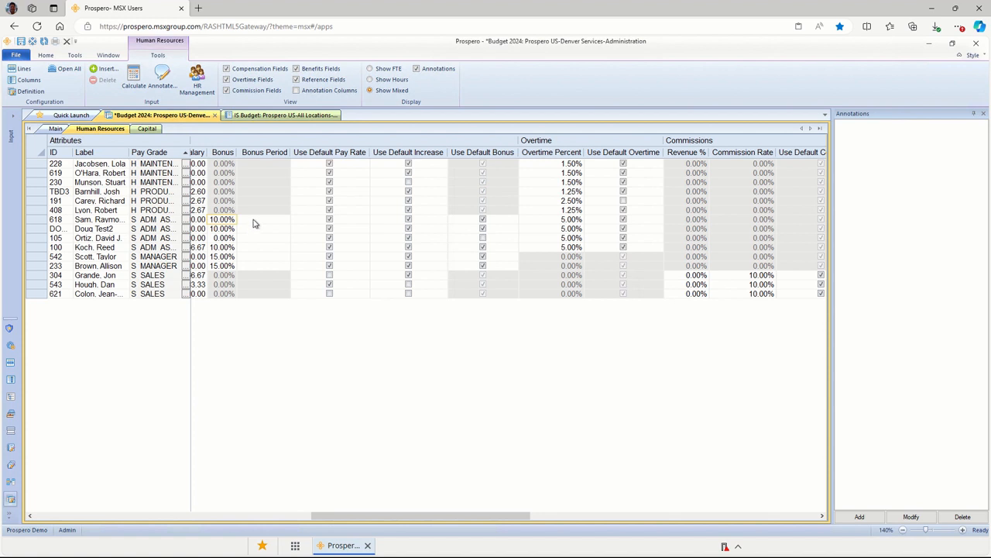
left_click(265, 220)
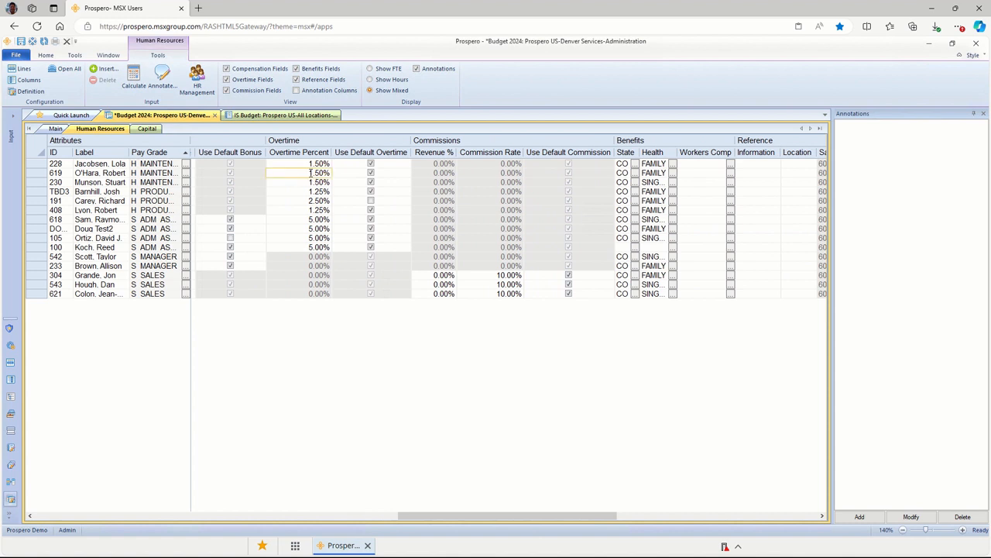
mouse_move(431, 176)
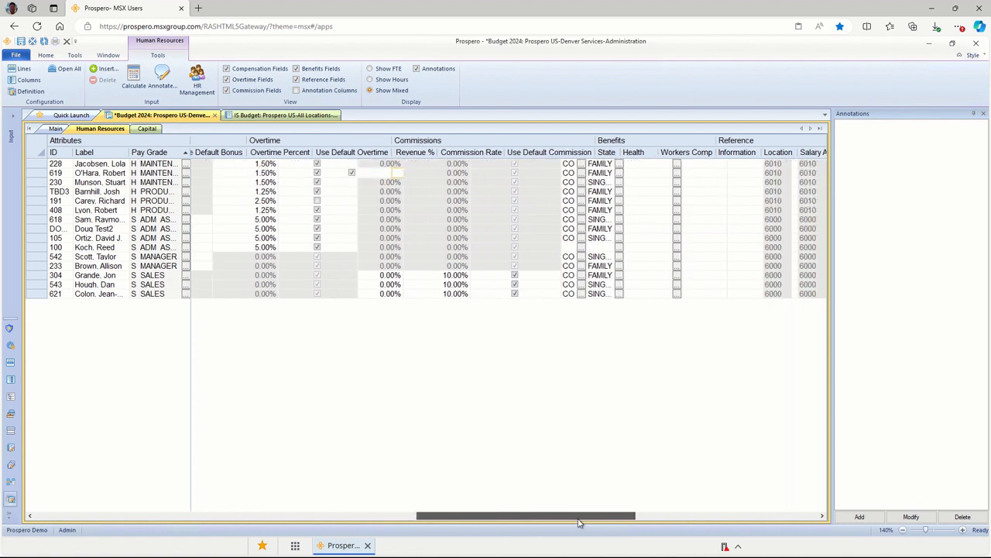
Step: Scroll to the Benefits and Reference columns and check health plan and employee 228's workers comp values
scroll("right", 3)
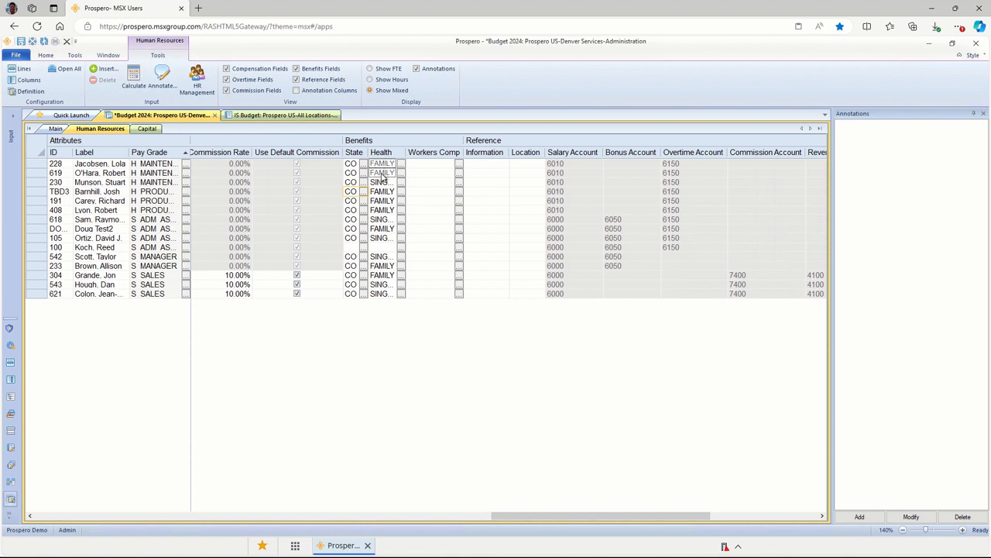
left_click(381, 182)
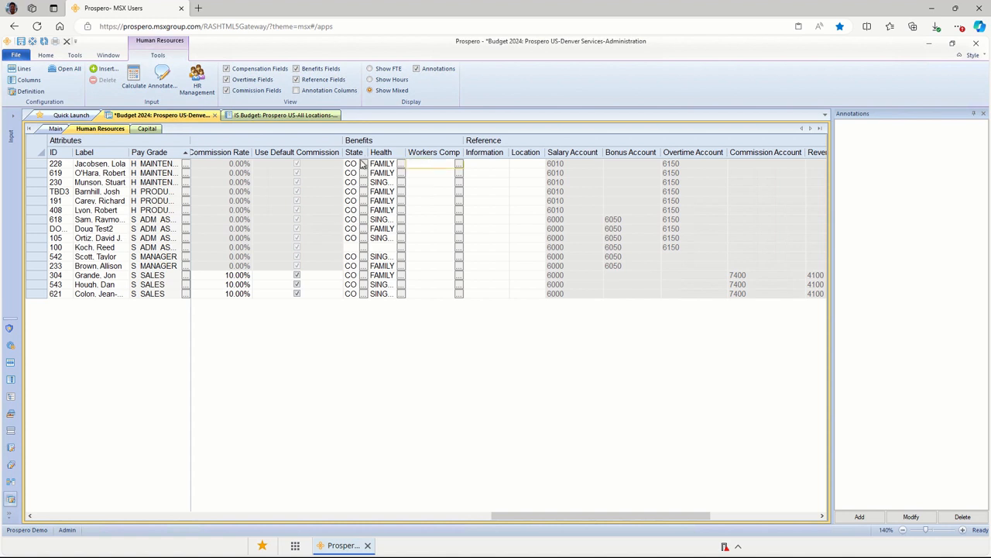
left_click(433, 163)
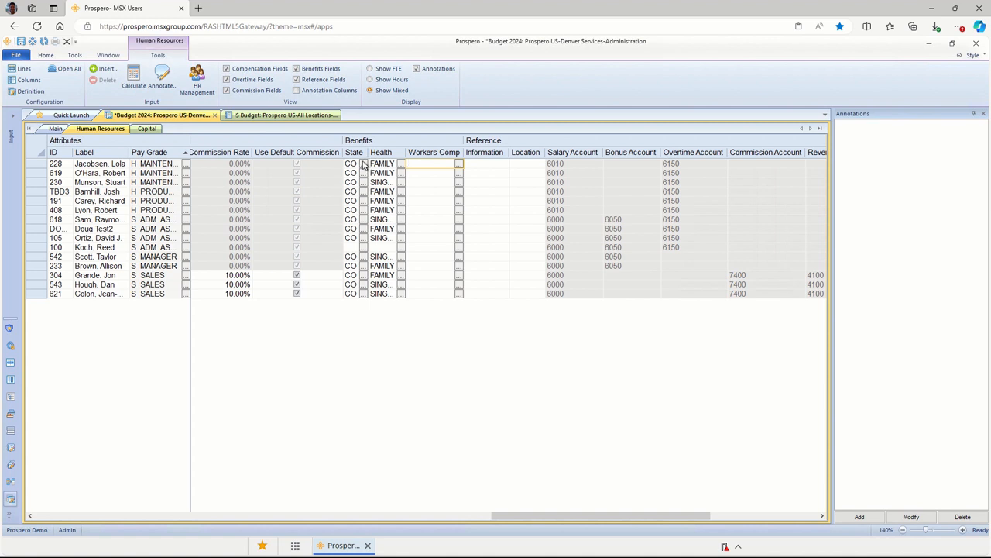
mouse_move(366, 164)
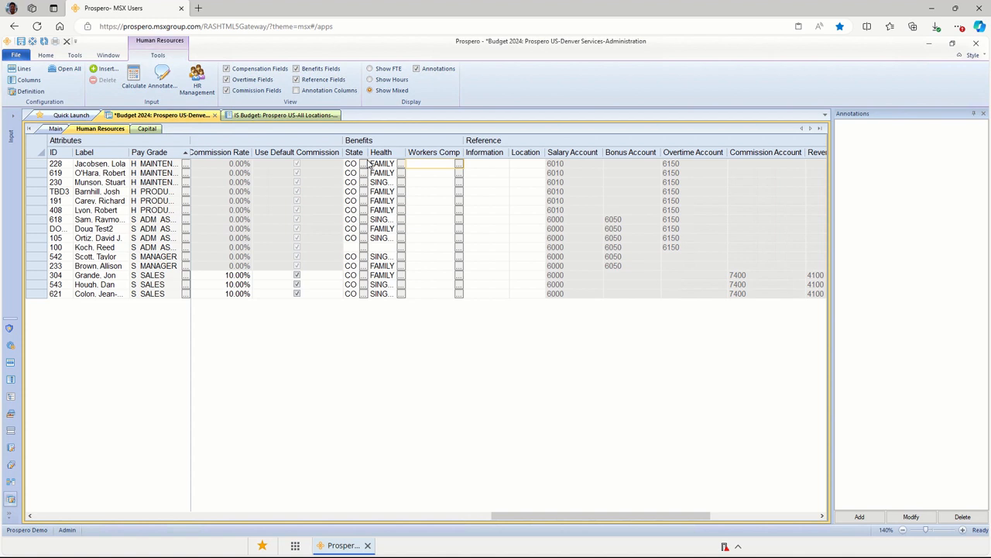
mouse_move(500, 518)
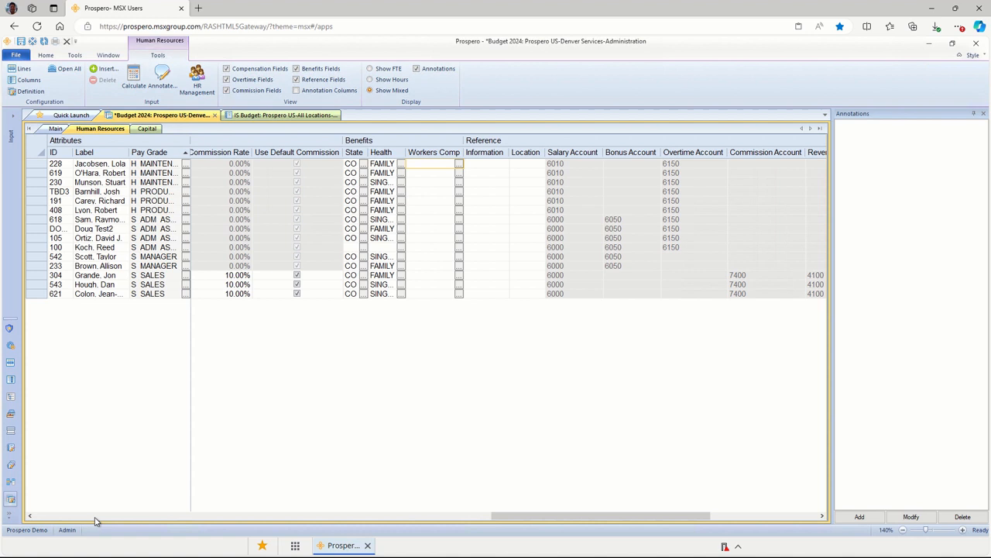
mouse_move(44, 519)
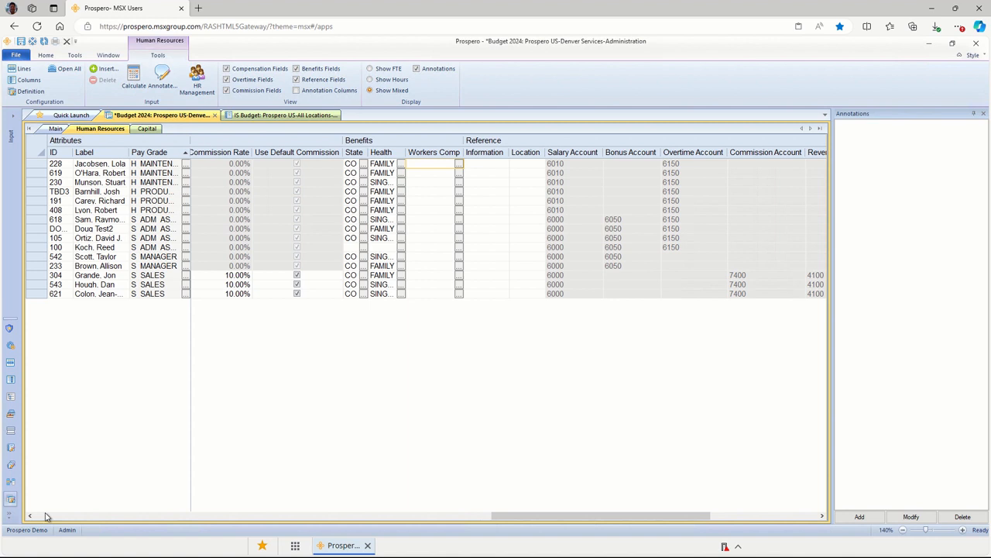
mouse_move(52, 134)
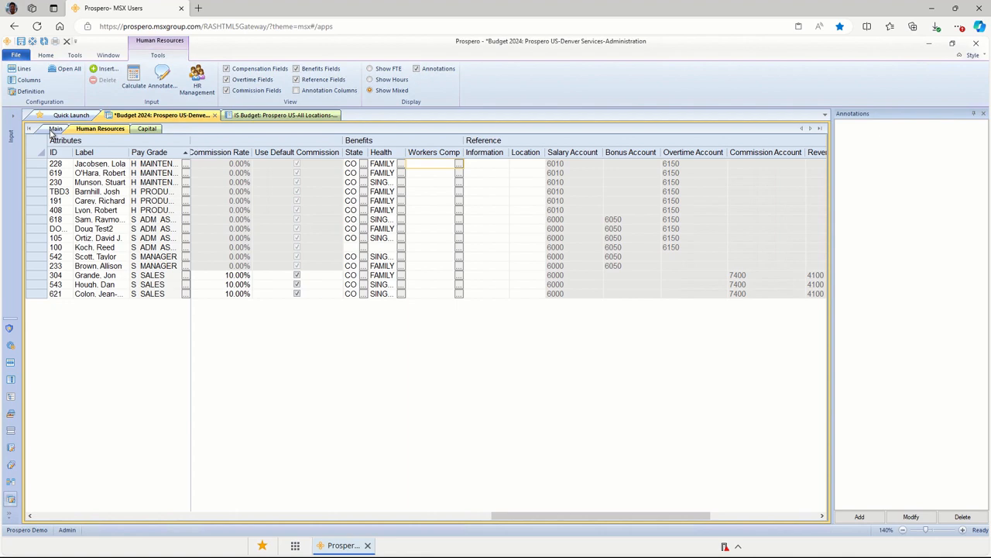
left_click(56, 127)
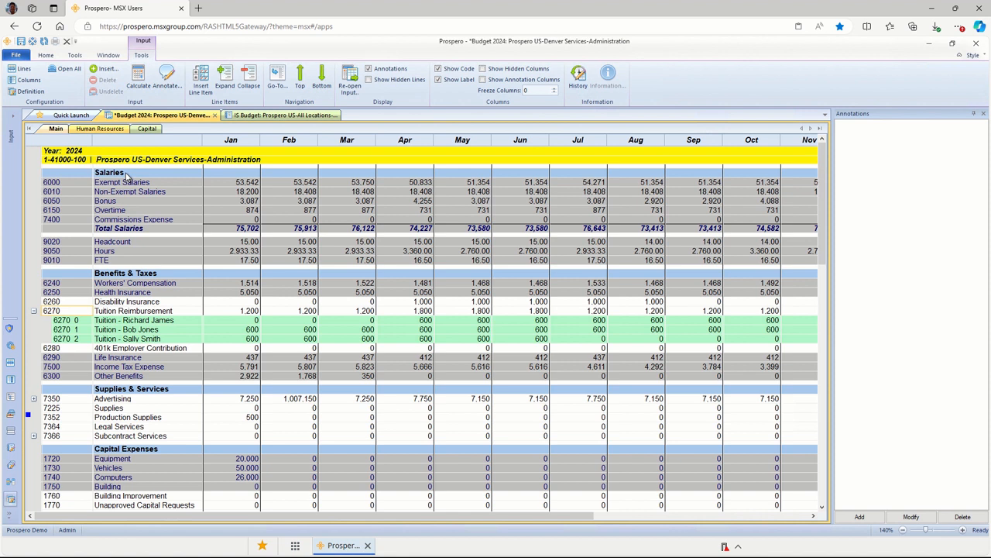
mouse_move(131, 211)
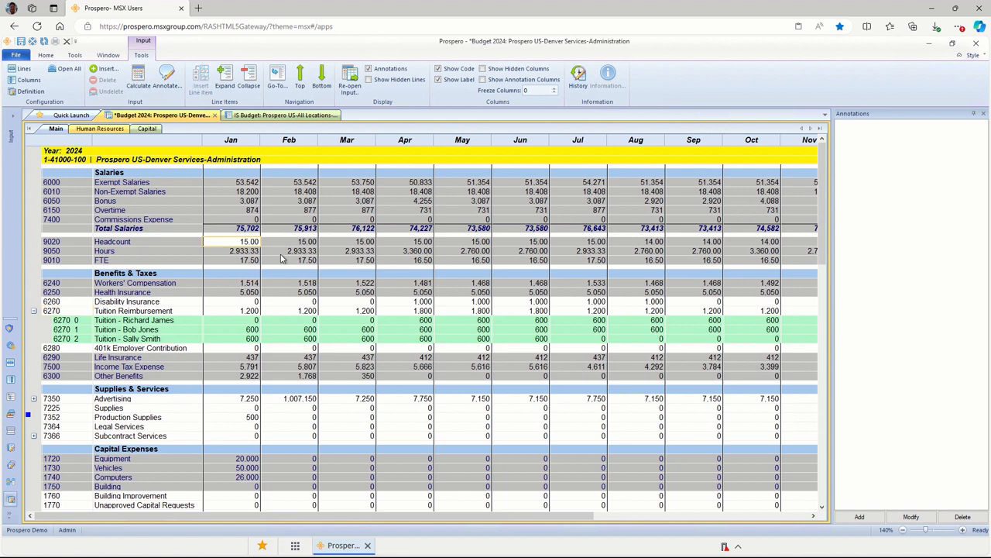
left_click(289, 250)
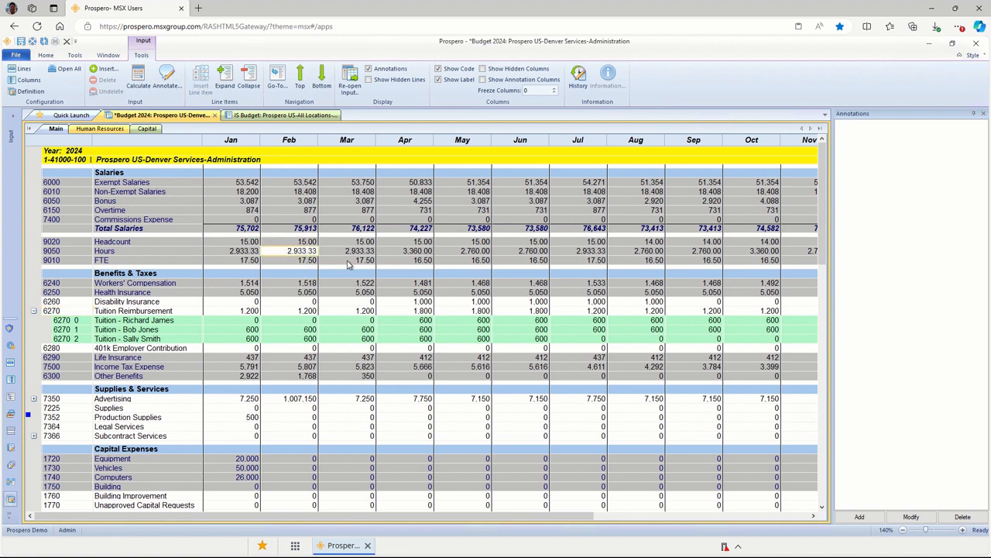
left_click(347, 259)
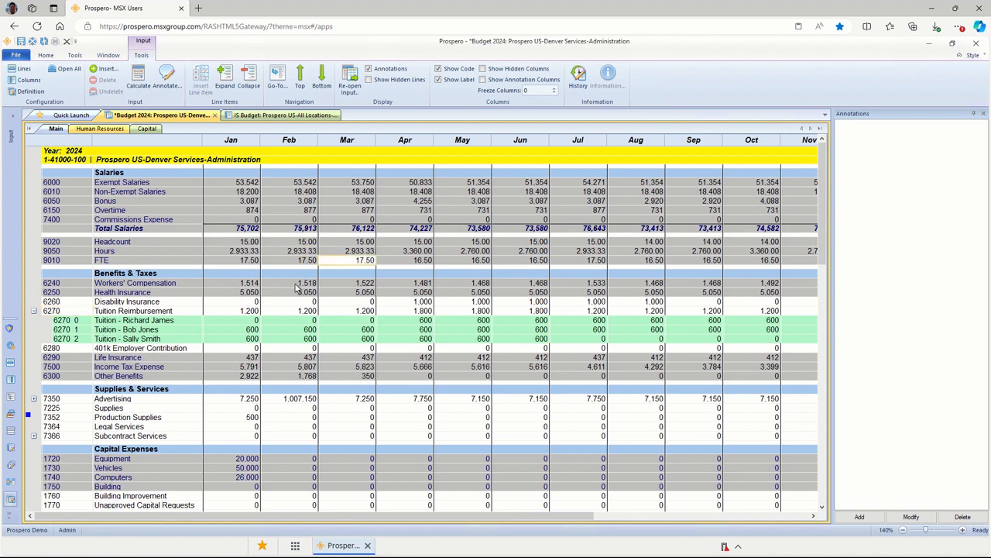
left_click(289, 292)
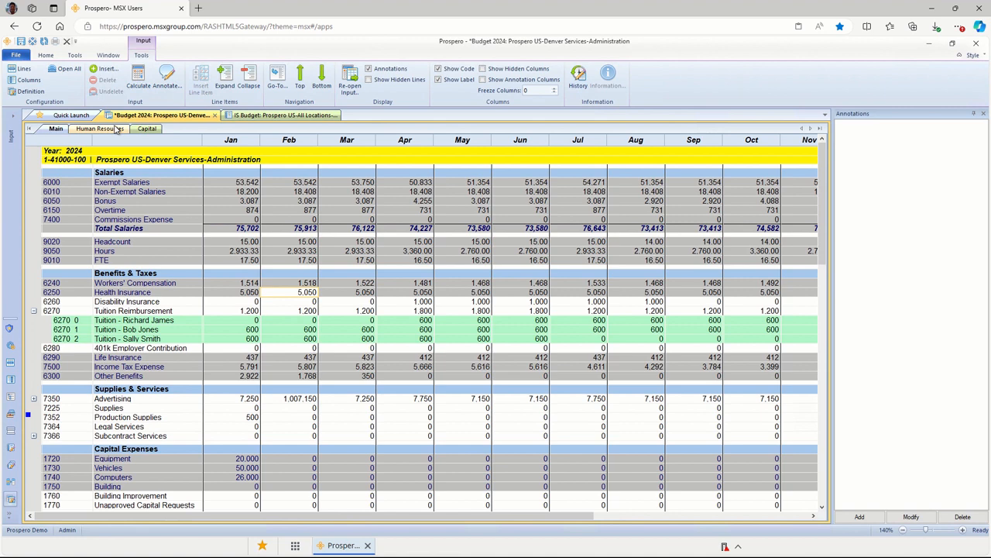
left_click(146, 128)
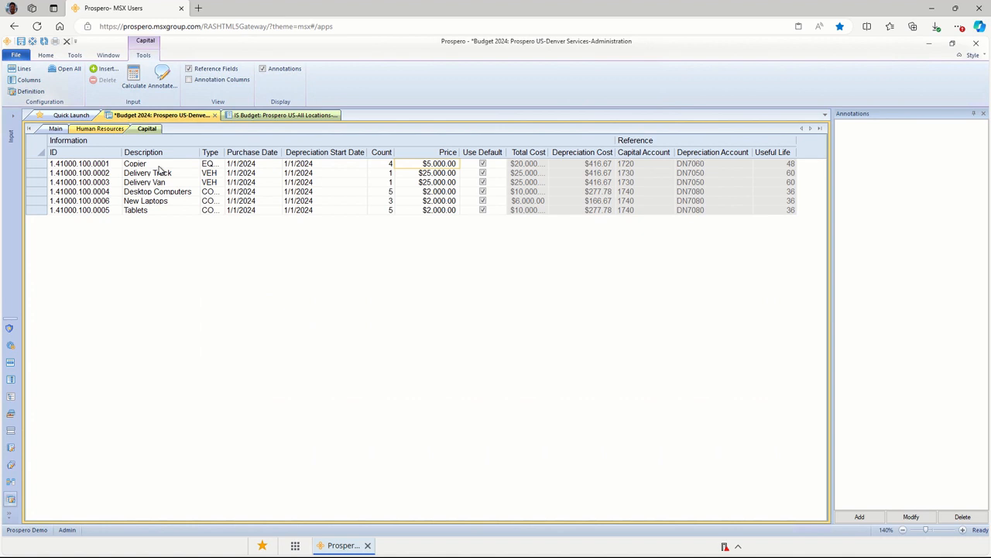
mouse_move(167, 178)
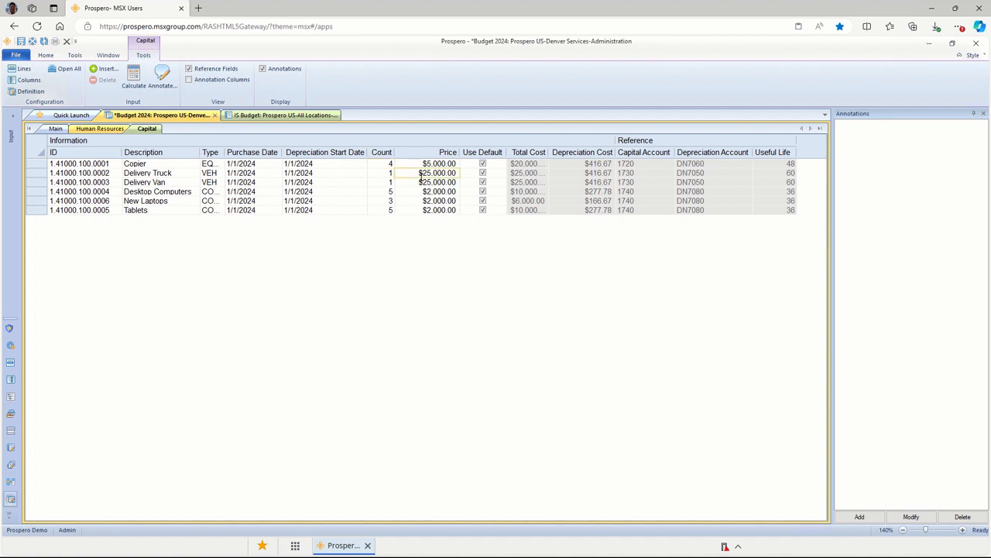
mouse_move(421, 178)
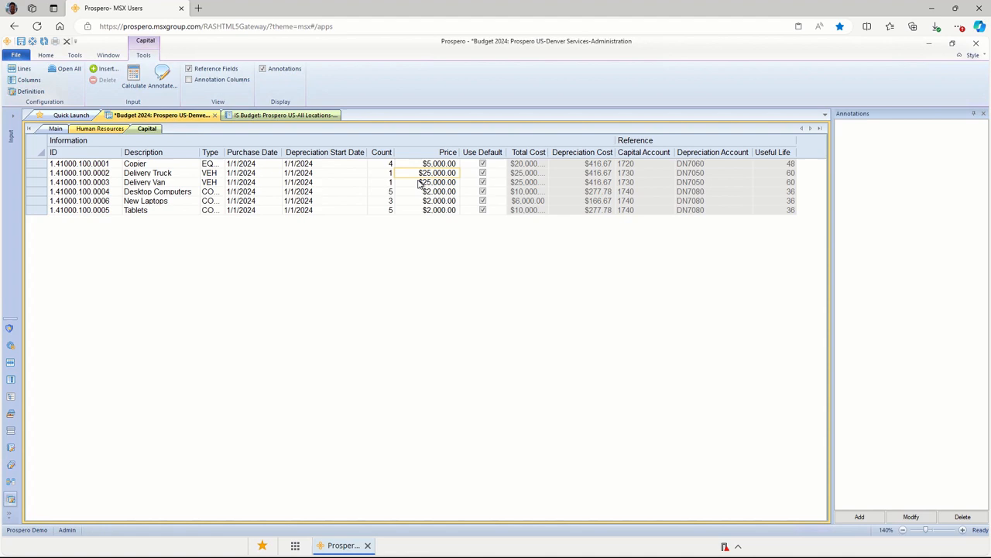
Step: Return to the Main sheet showing January capital expenses of 20,000, 50,000 and 26,000
left_click(55, 128)
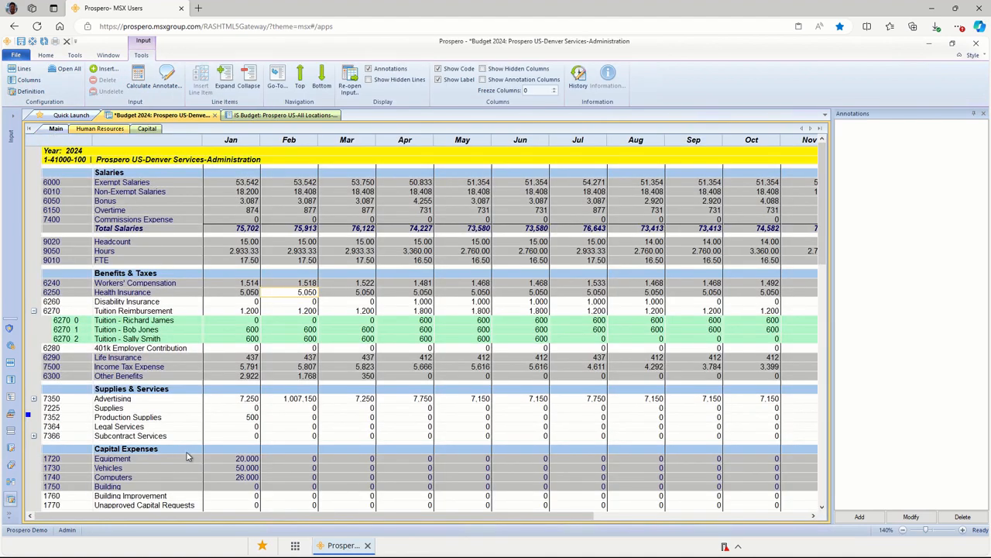
Step: Review the April equipment and computer depreciation figures under Capital Expenses
scroll("down", 3)
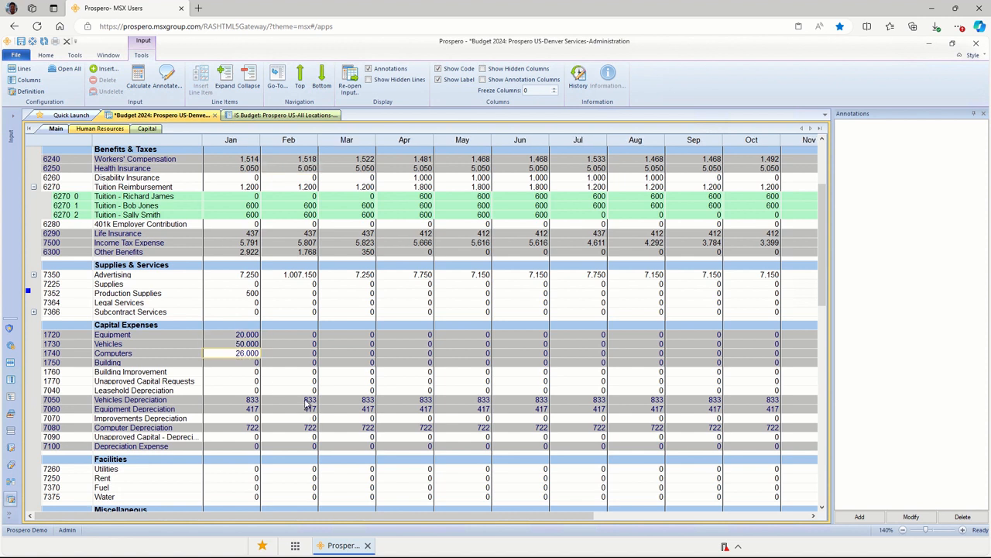
left_click(404, 409)
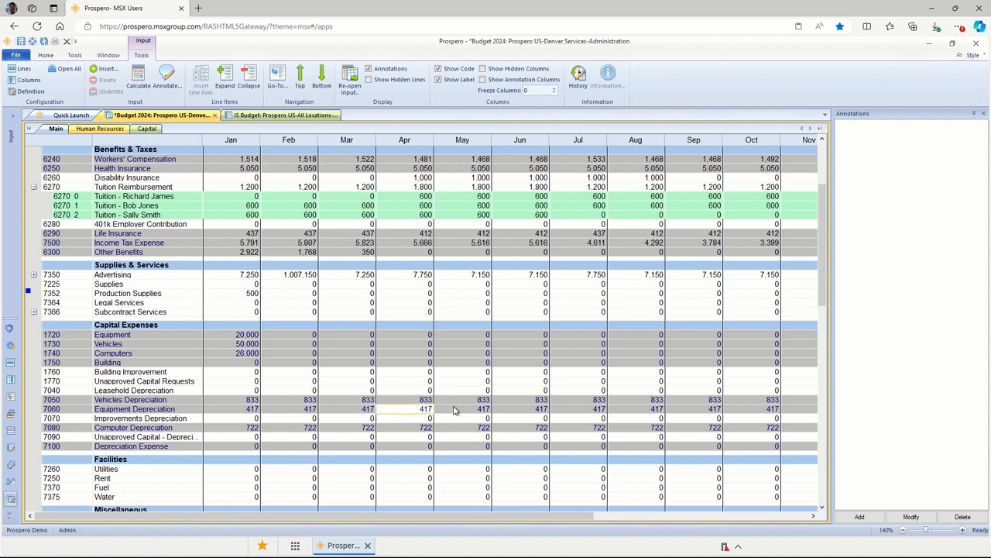
left_click(462, 408)
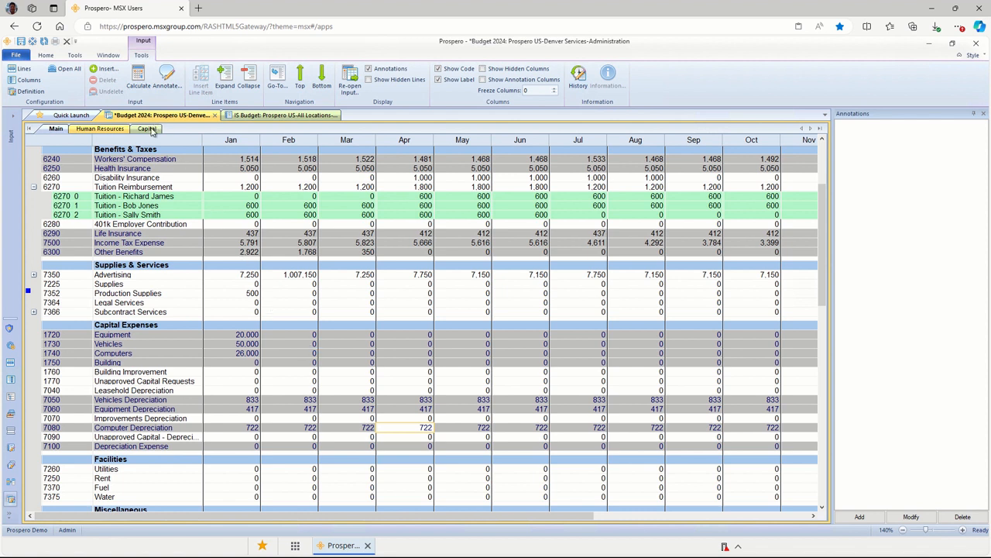
mouse_move(153, 129)
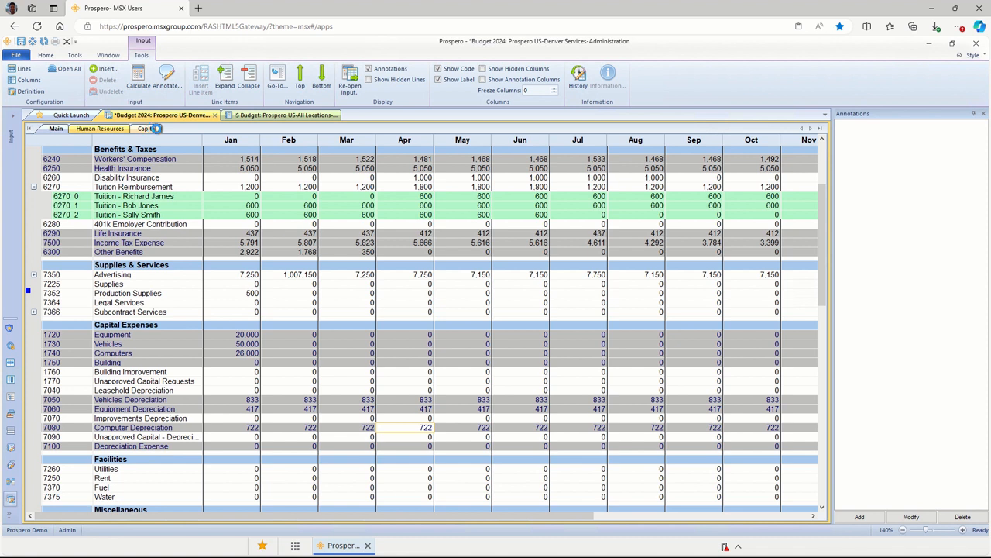
left_click(281, 114)
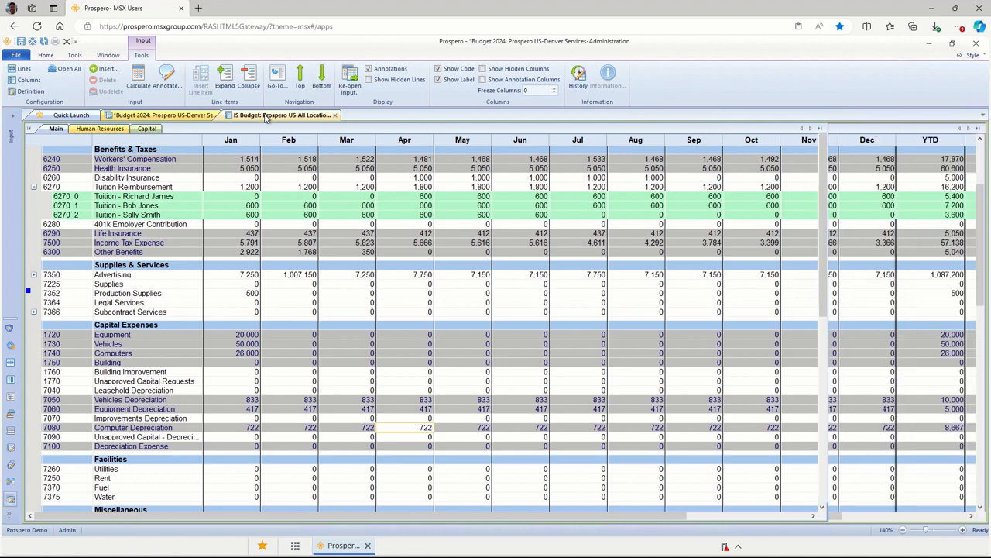
Step: Open the IS Budget report and check the January Miami R&D and San Francisco Sales figures
left_click(281, 114)
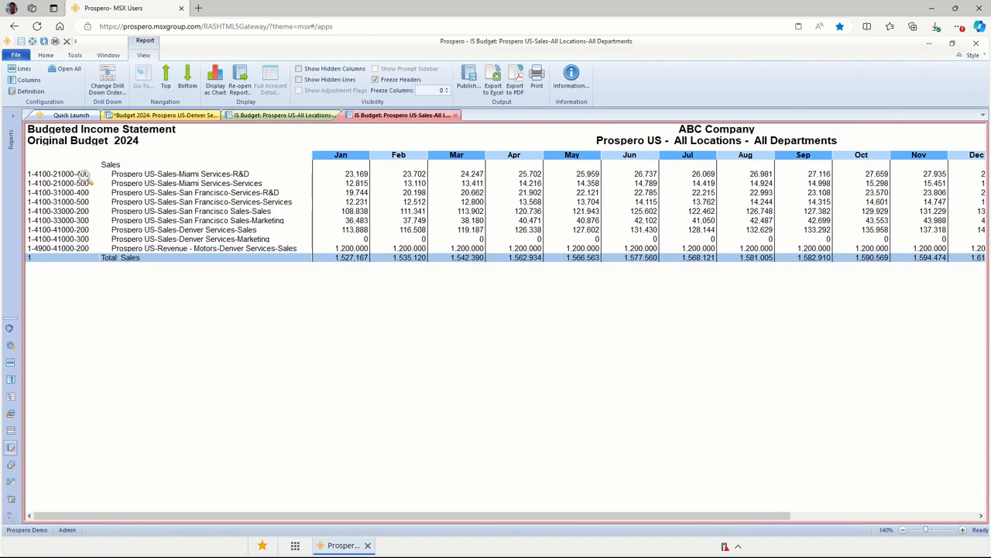
left_click(341, 174)
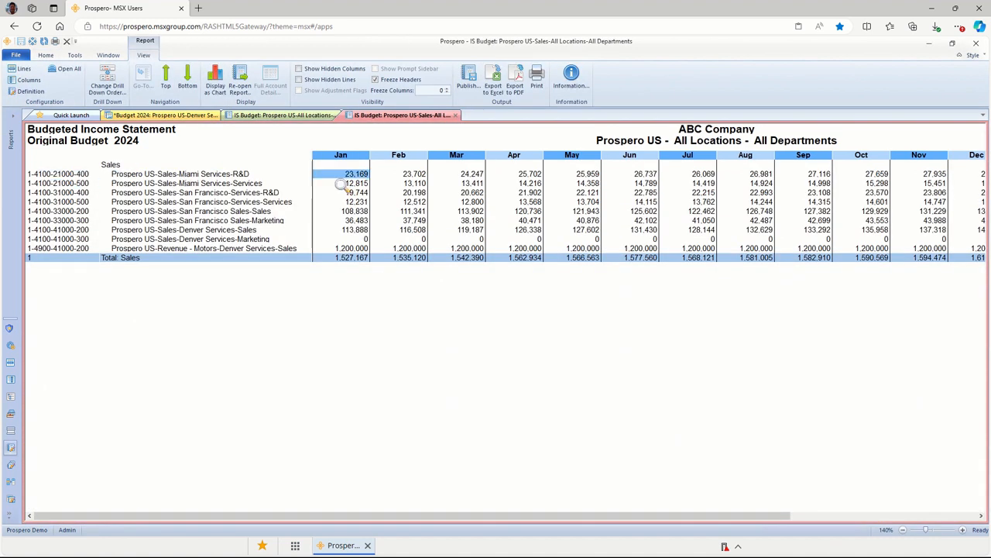
left_click(355, 211)
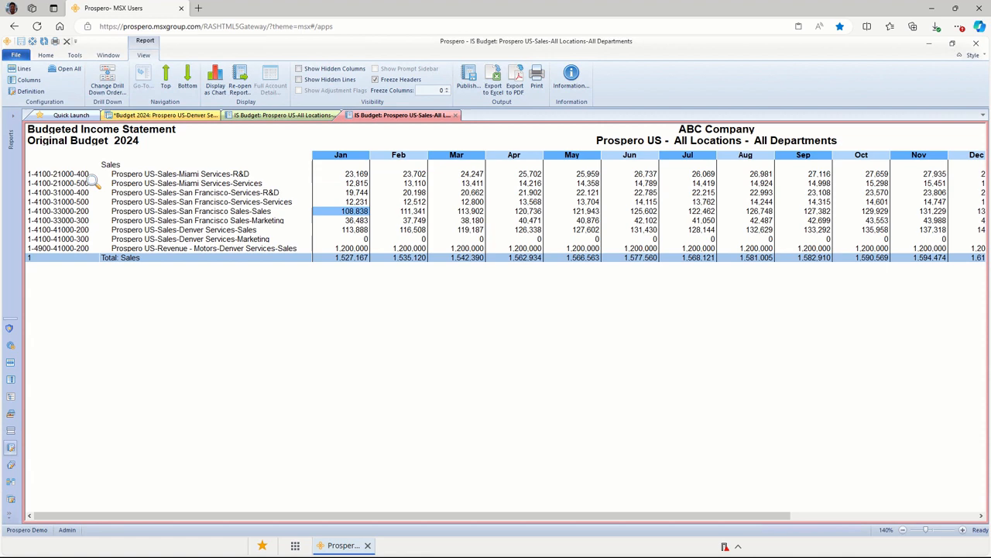
mouse_move(444, 128)
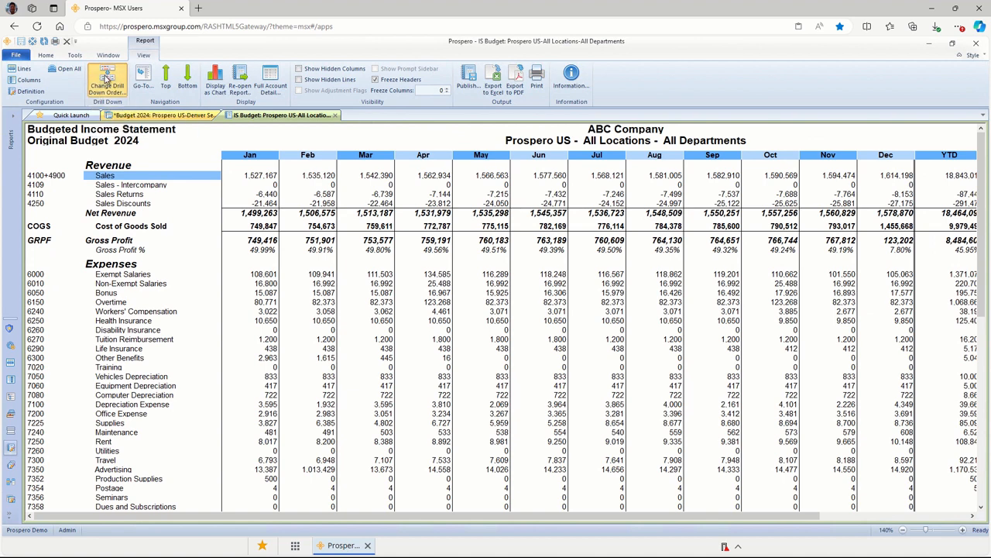
Step: Put Location first in the drill-down order and drill into Sales by location
left_click(107, 81)
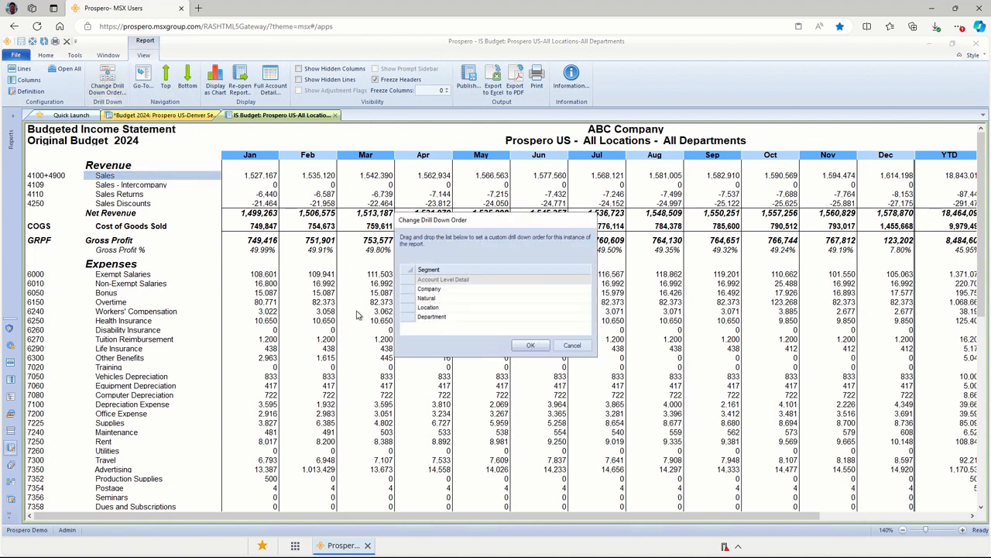
left_click(427, 307)
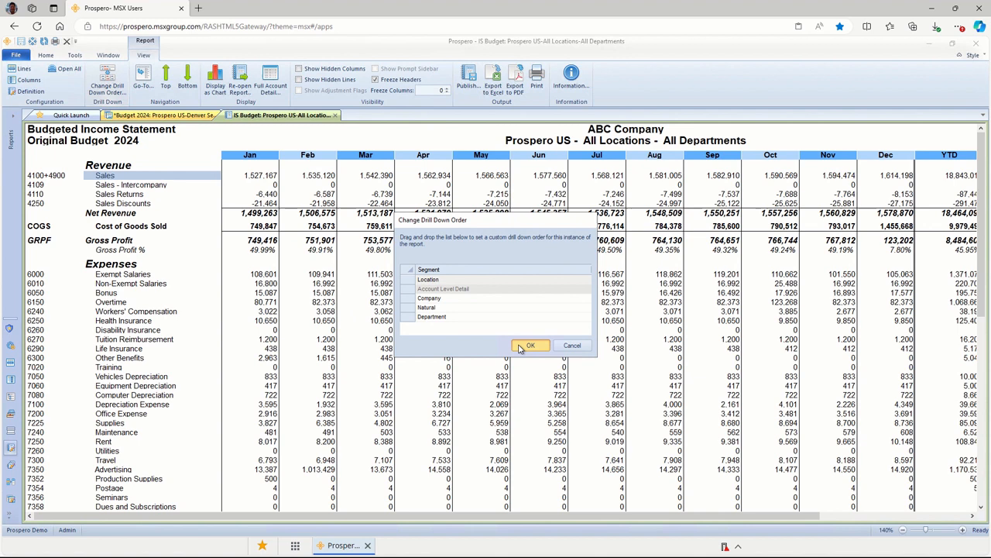
left_click(531, 345)
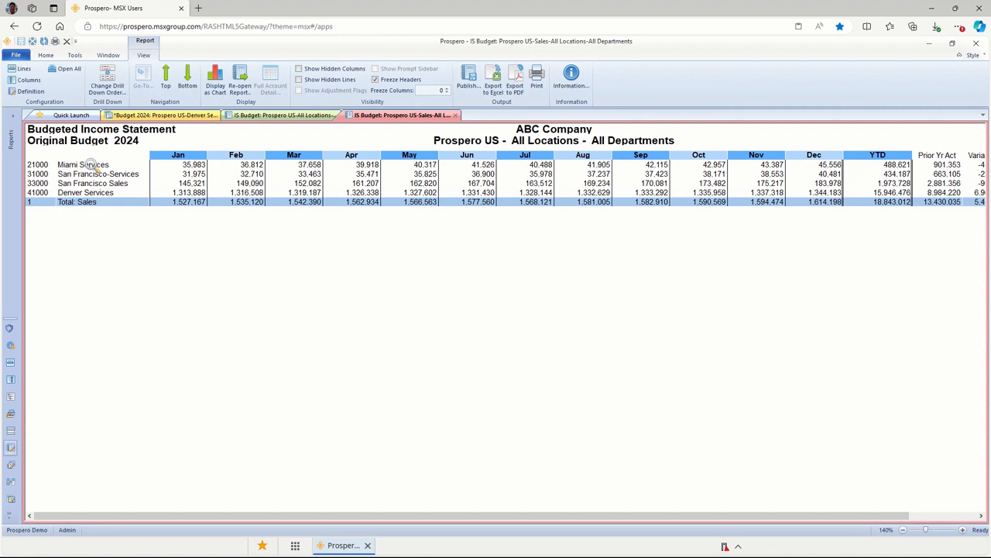
left_click(86, 192)
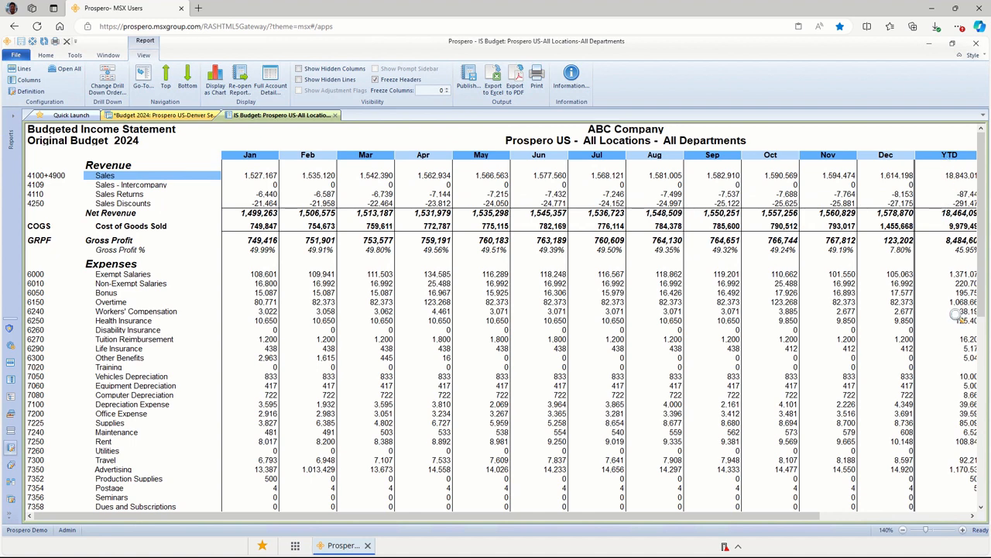
mouse_move(379, 141)
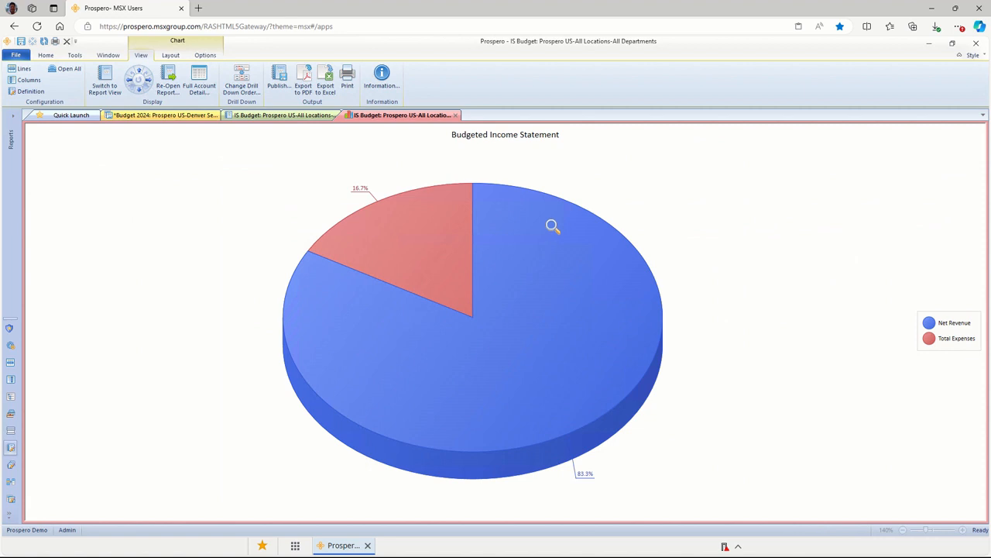
mouse_move(552, 261)
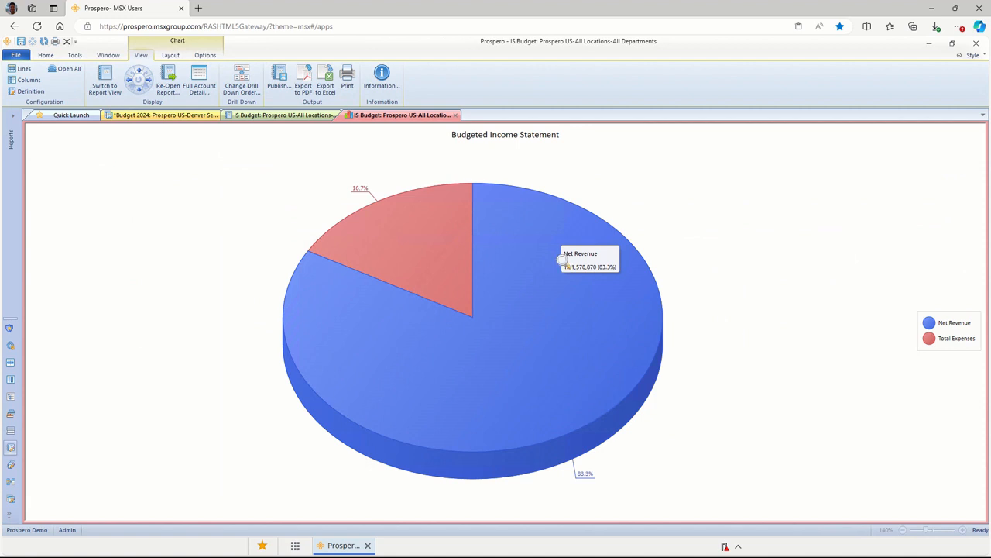
mouse_move(406, 224)
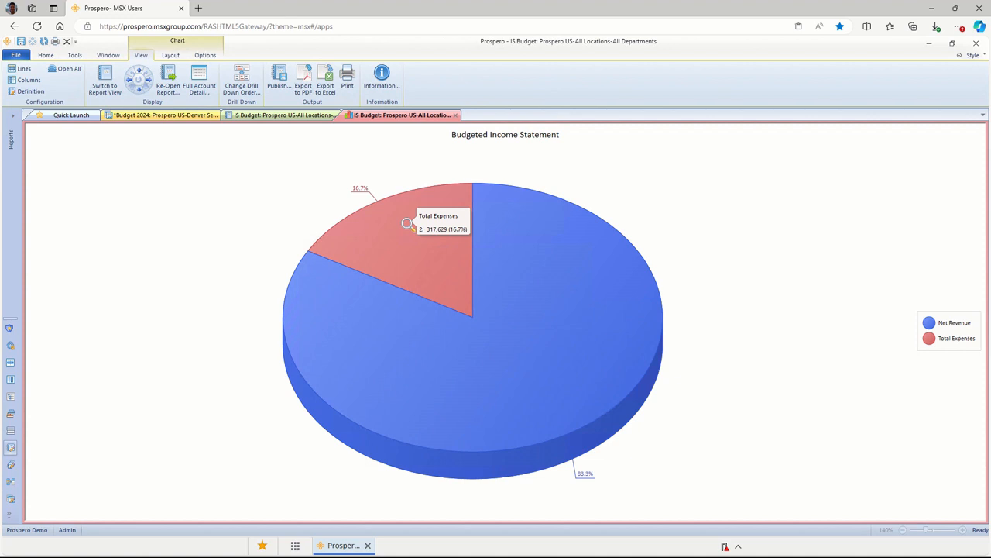
mouse_move(388, 234)
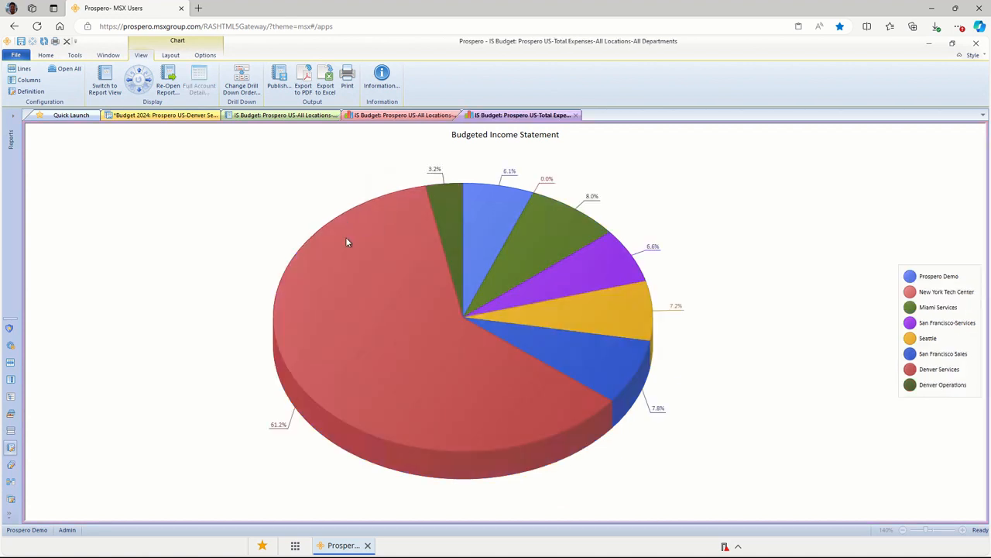
mouse_move(391, 230)
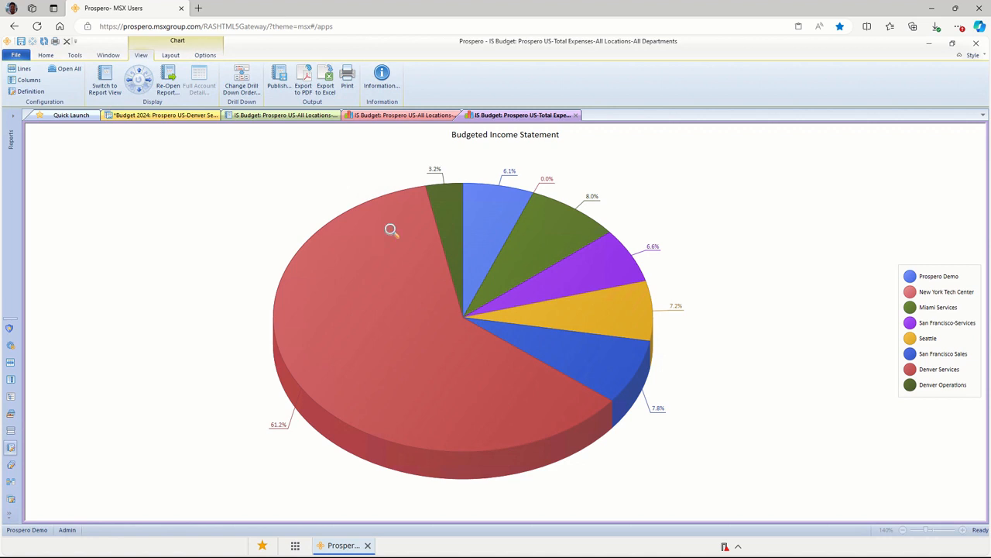
mouse_move(391, 230)
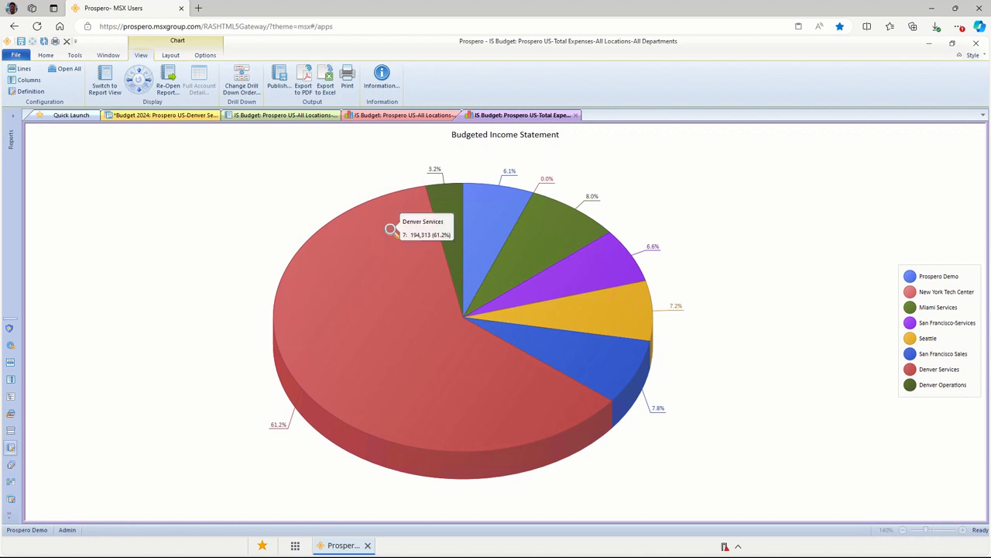
mouse_move(490, 205)
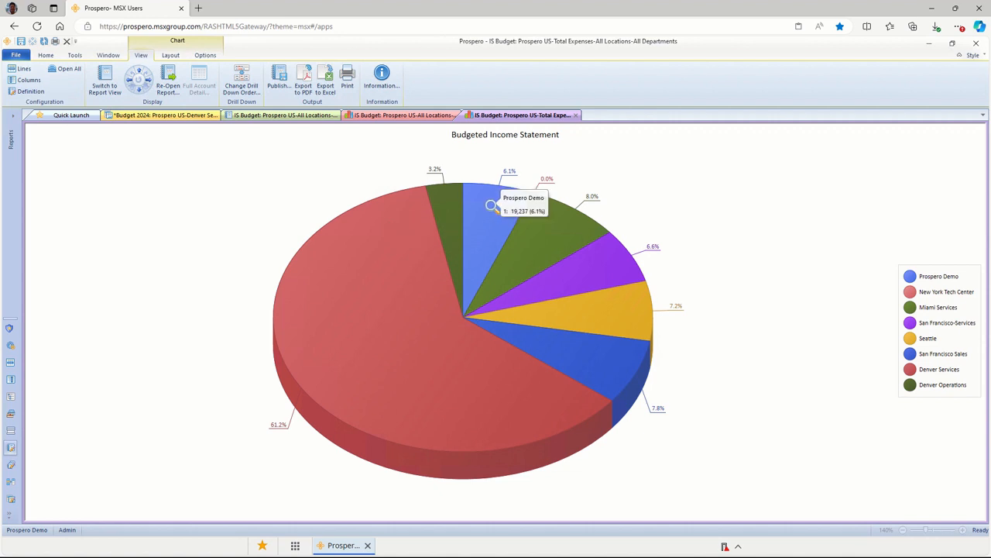
mouse_move(559, 214)
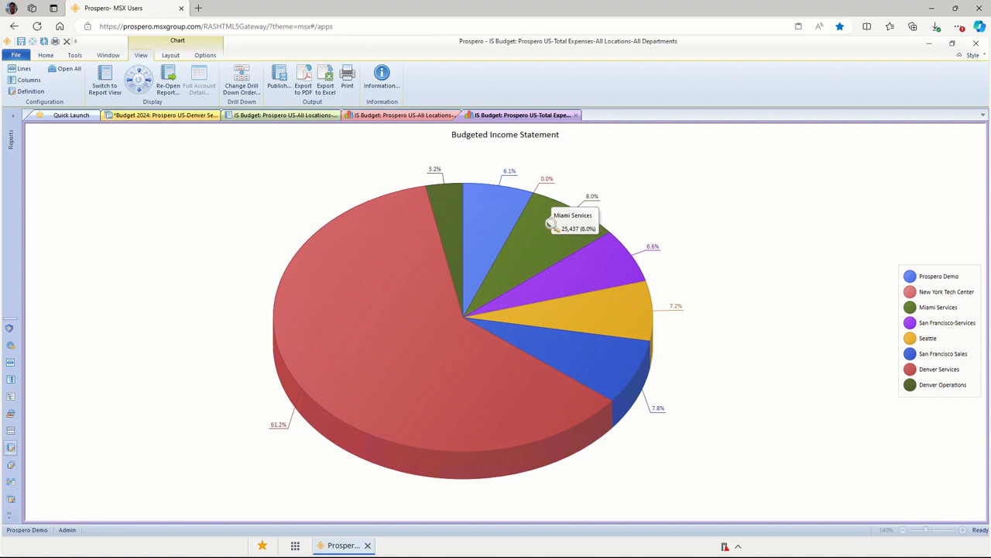
mouse_move(604, 319)
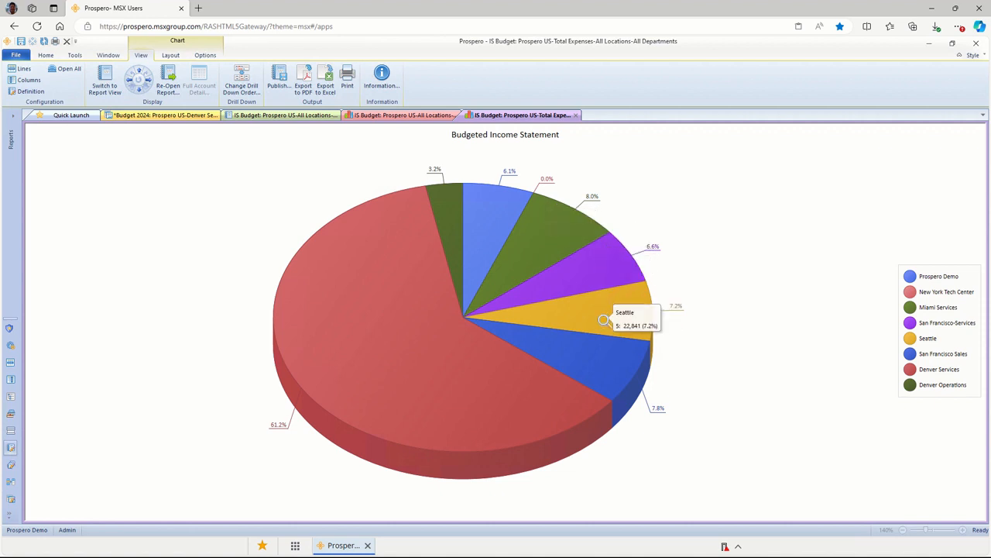
mouse_move(128, 210)
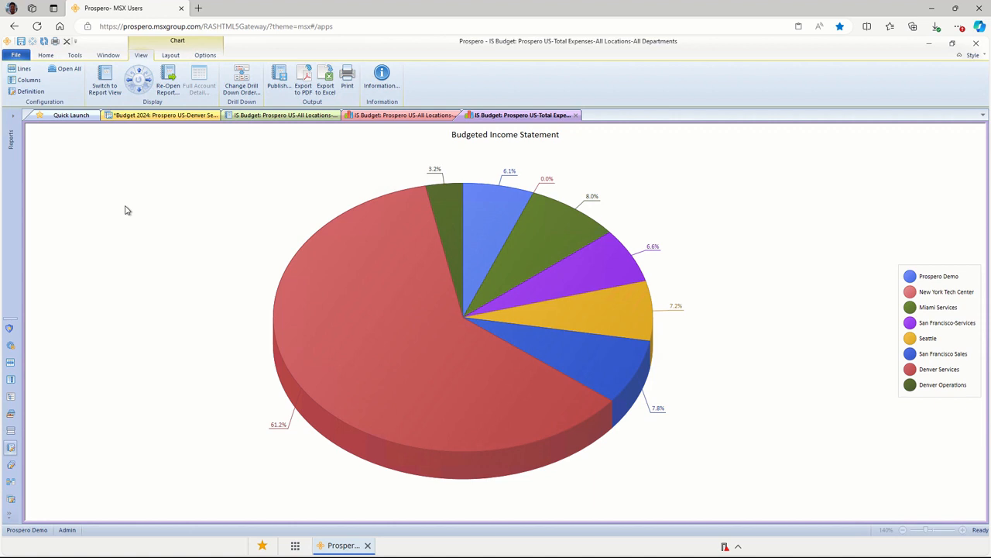